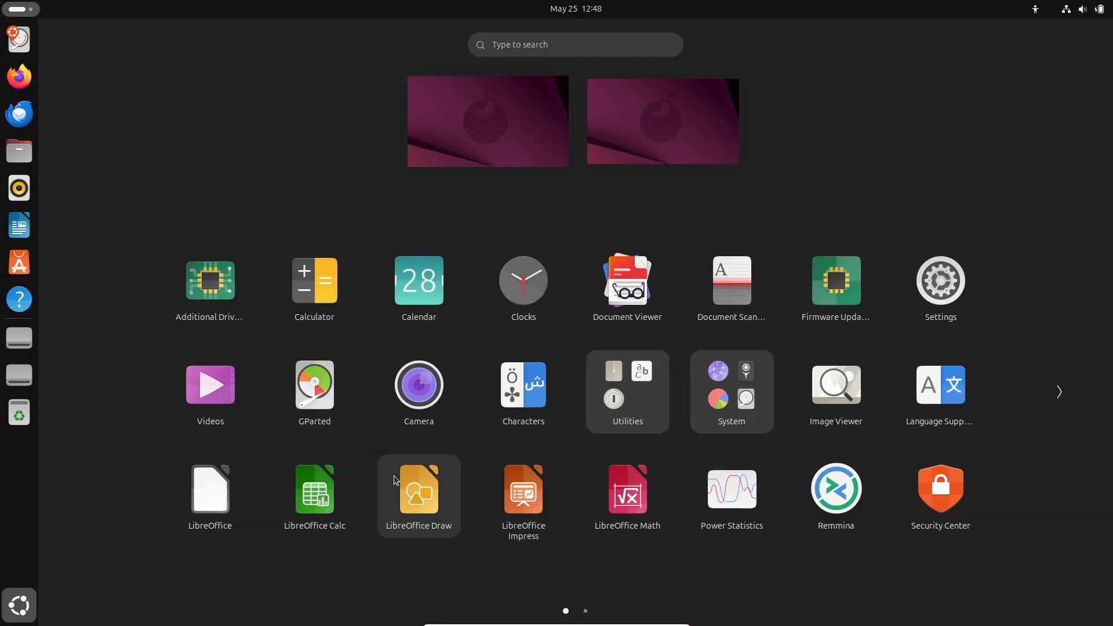
- Peek at the Utilities app group, then view About and the full system details
{"action": "left_click", "coordinate": [625, 390]}
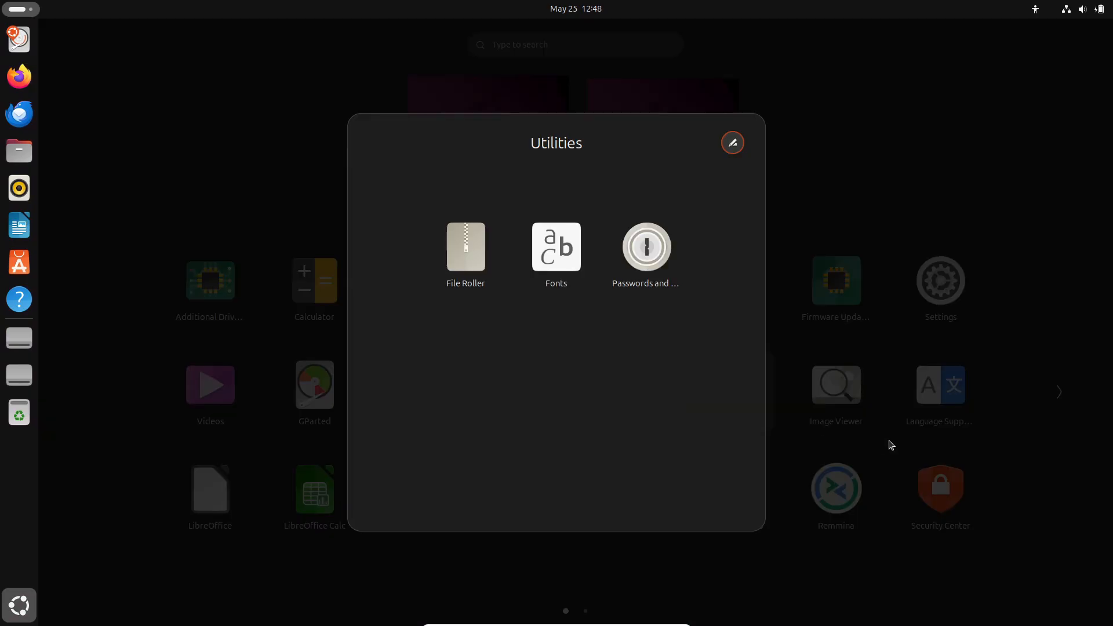
{"action": "left_click", "coordinate": [891, 445]}
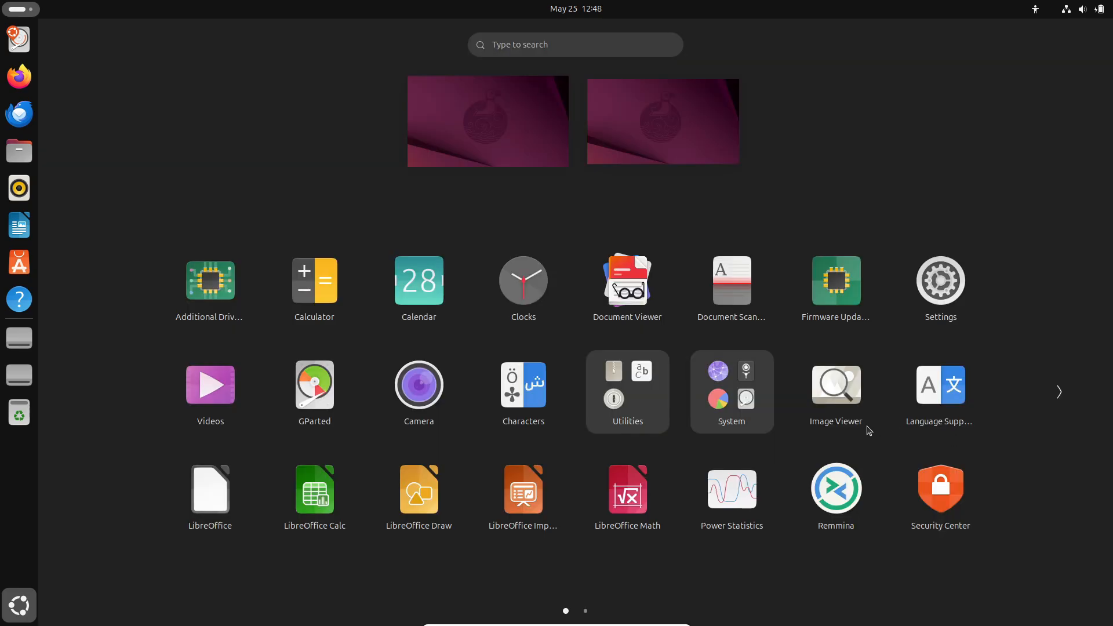
{"action": "mouse_move", "coordinate": [461, 398]}
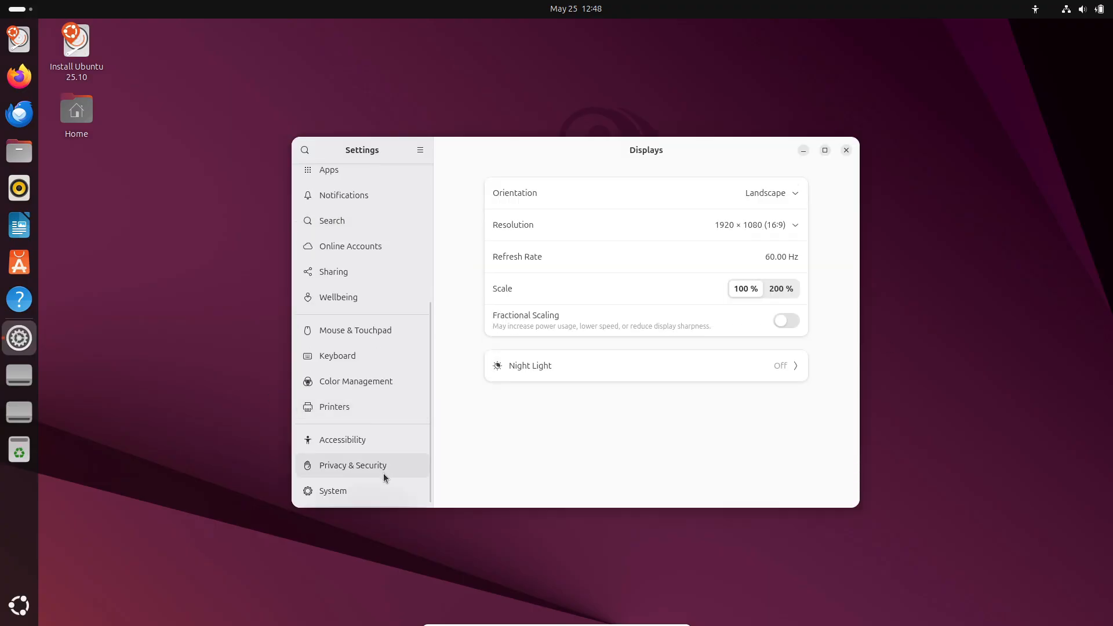
{"action": "left_click", "coordinate": [332, 490]}
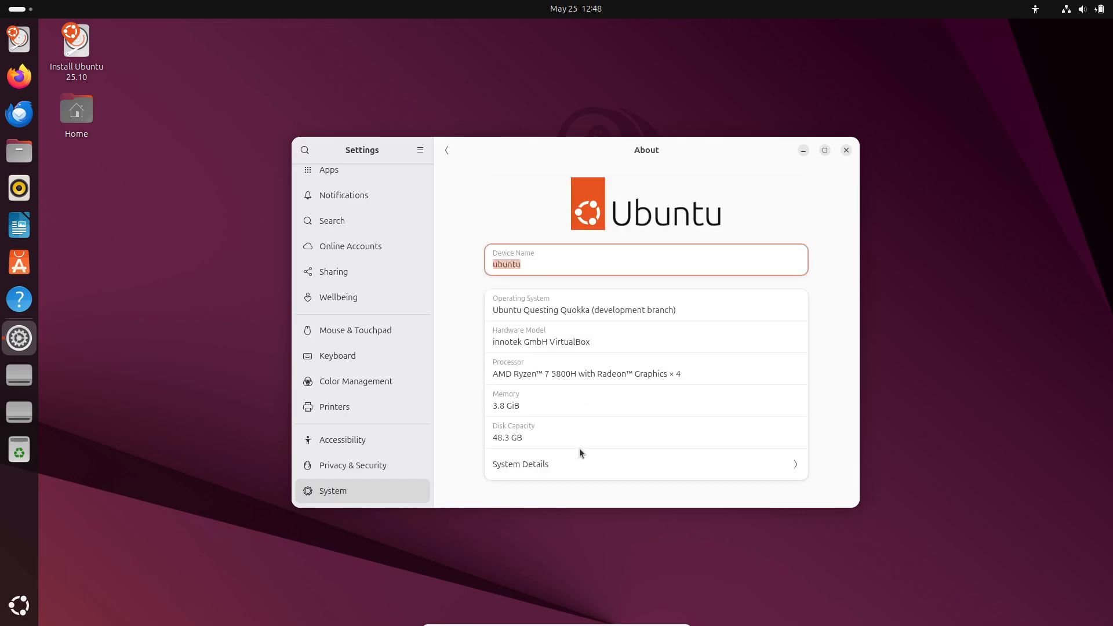
{"action": "left_click", "coordinate": [520, 464]}
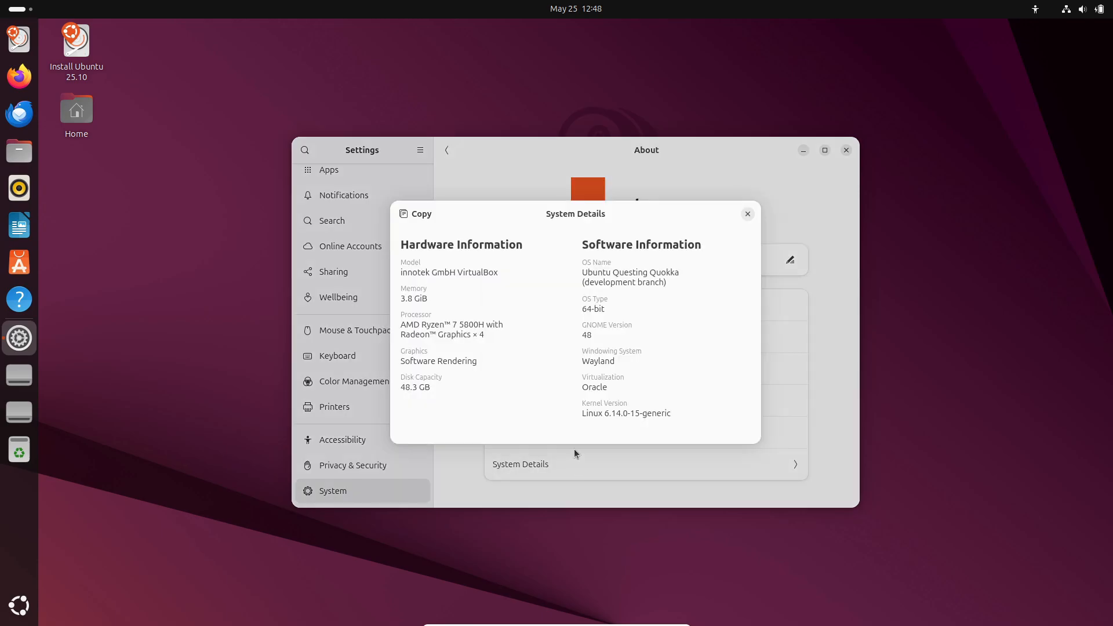
{"action": "double_click", "coordinate": [626, 413]}
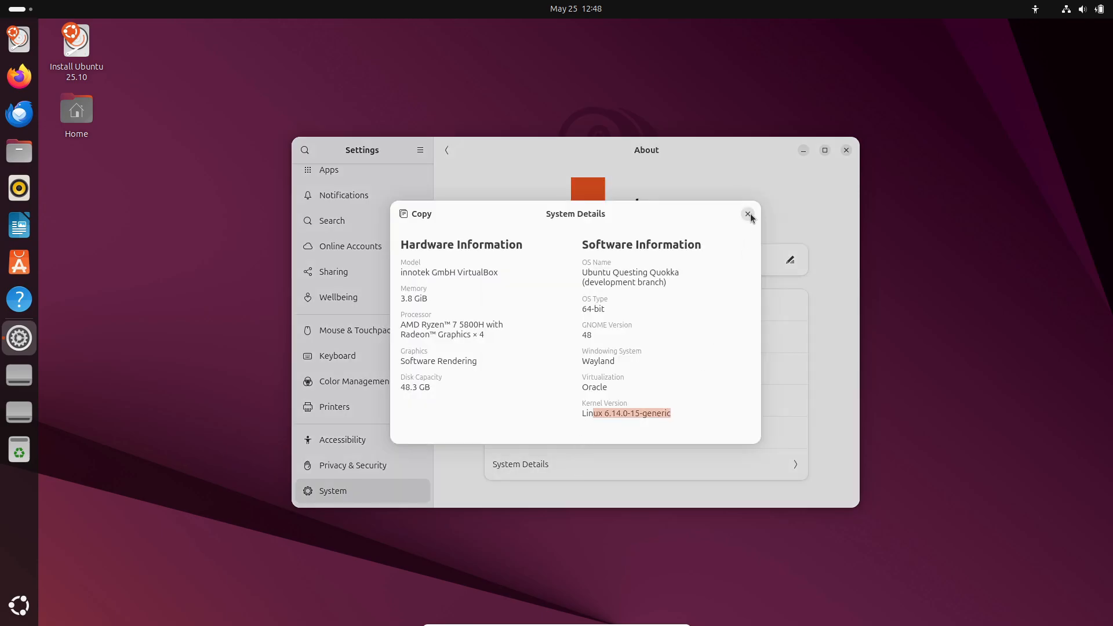
{"action": "left_click", "coordinate": [749, 214]}
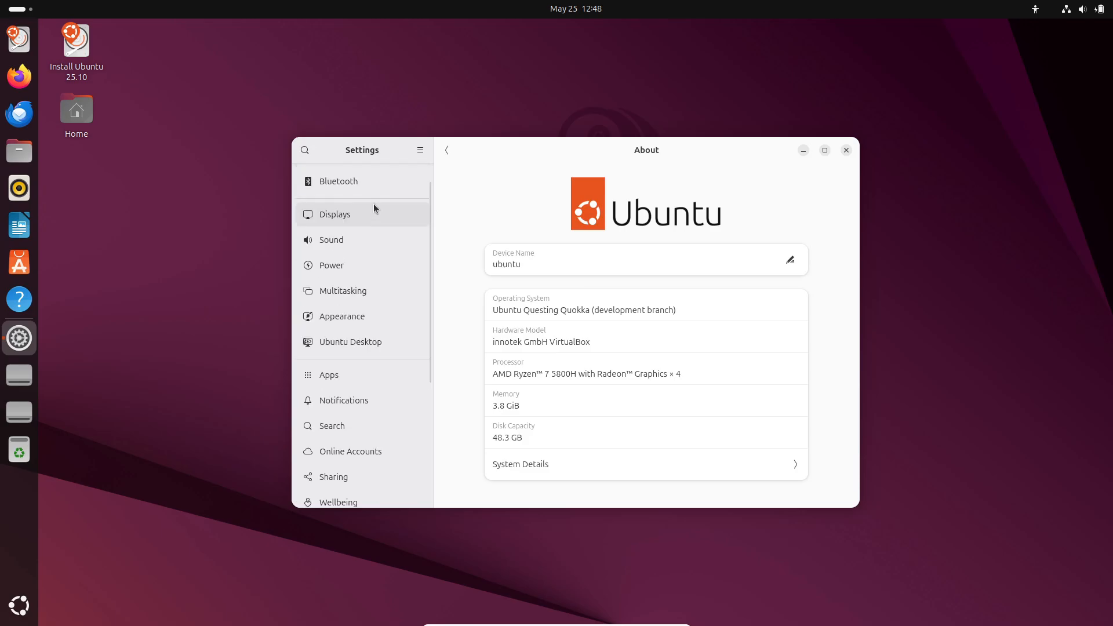
- View the Settings app's version information and dismiss it
{"action": "left_click", "coordinate": [420, 149]}
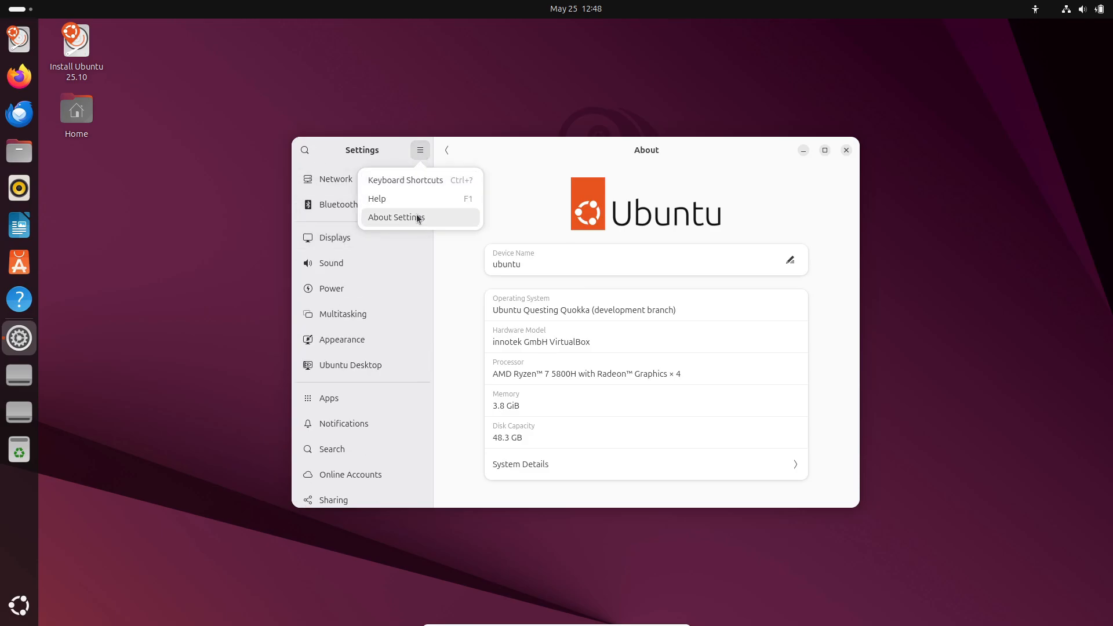
{"action": "left_click", "coordinate": [395, 217]}
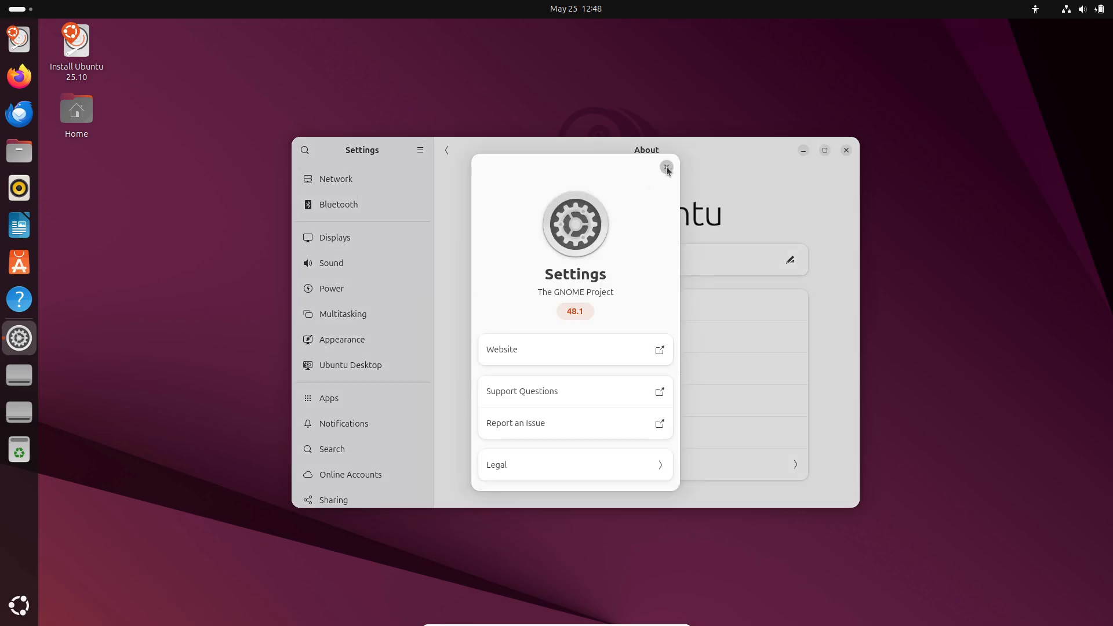
{"action": "left_click", "coordinate": [666, 168]}
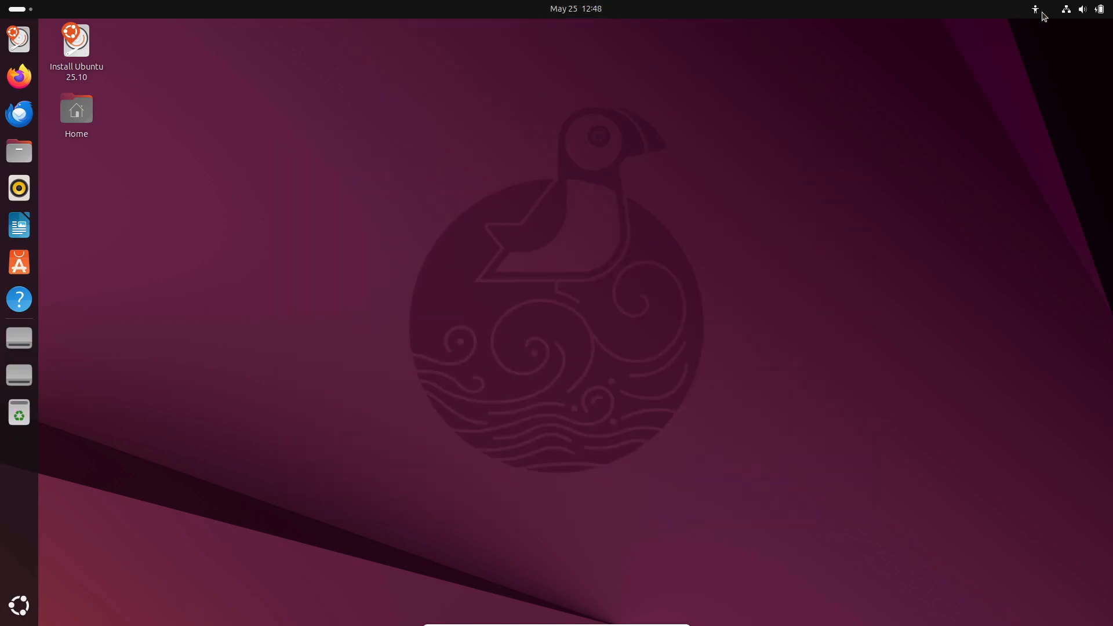
{"action": "left_click", "coordinate": [1082, 8]}
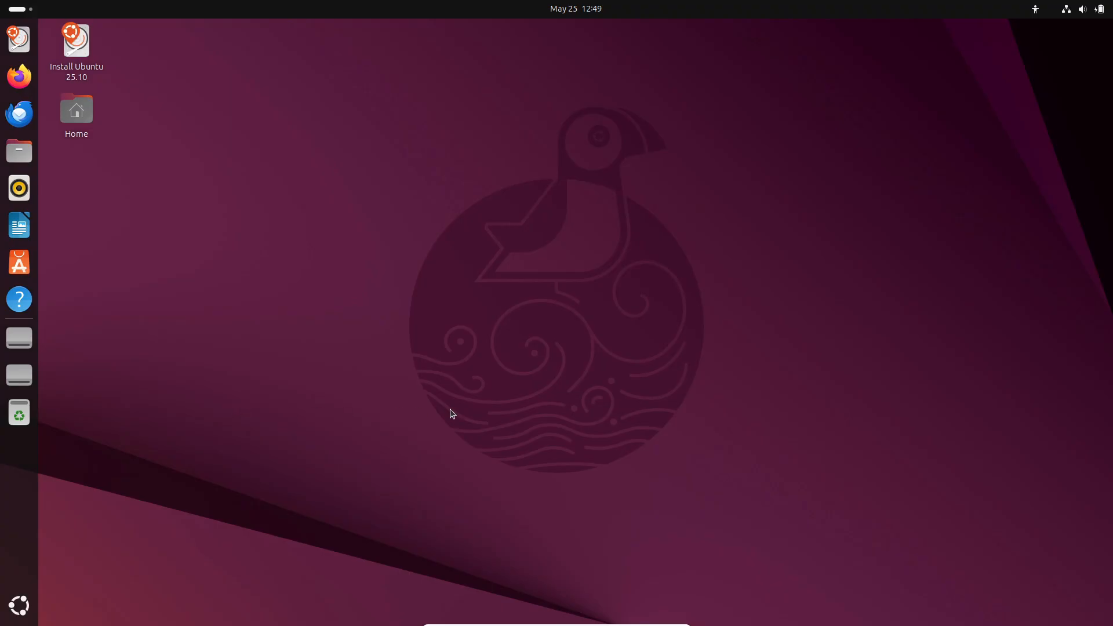
{"action": "mouse_move", "coordinate": [468, 398]}
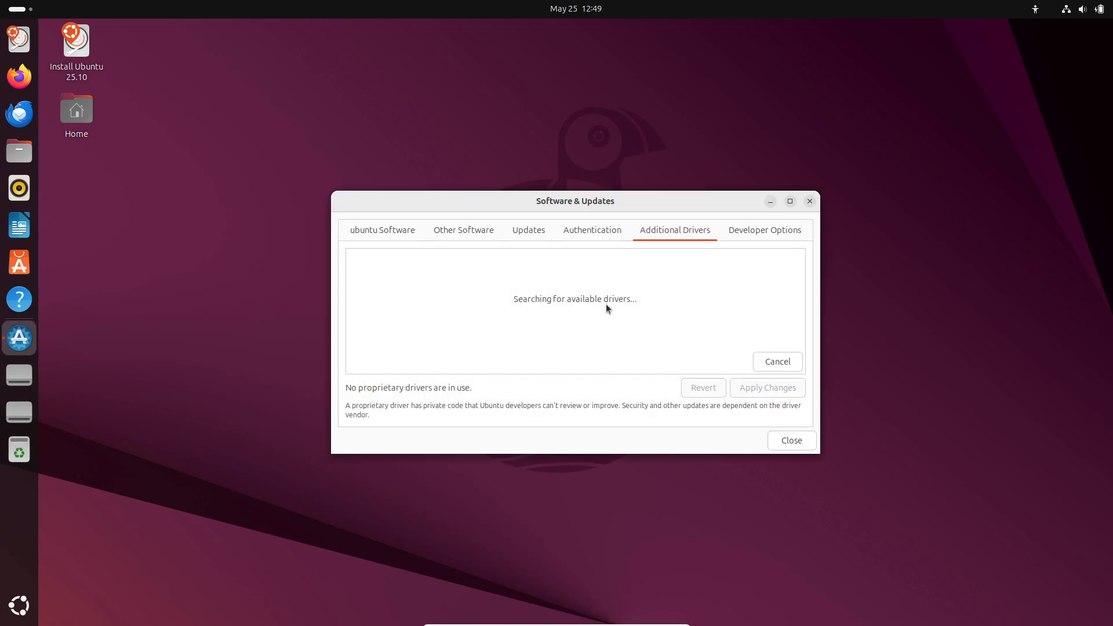
{"action": "left_click", "coordinate": [528, 229]}
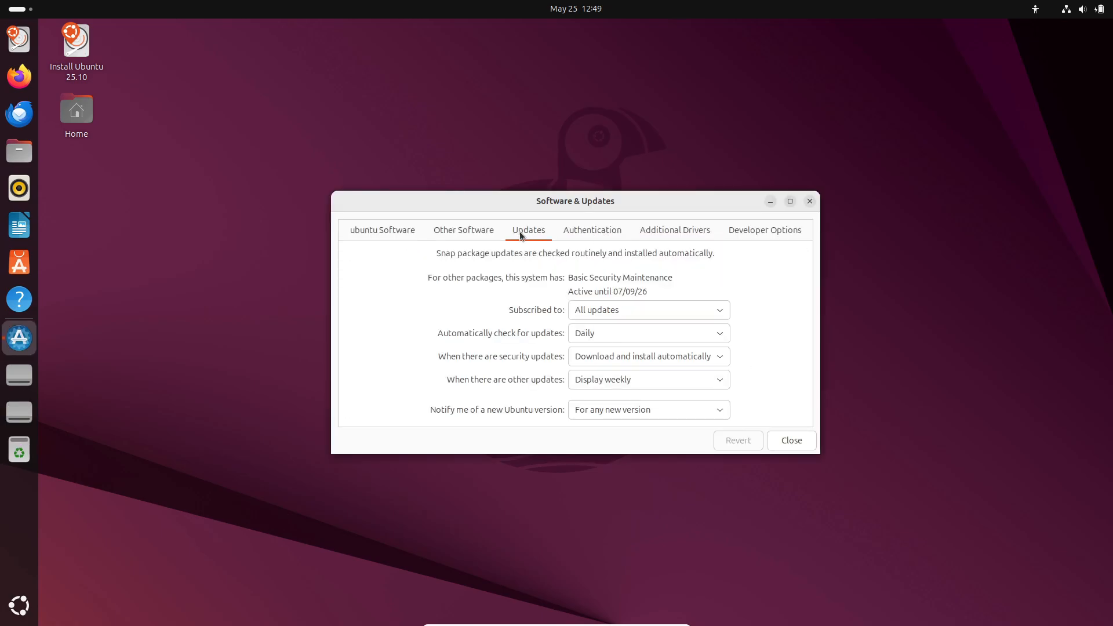
{"action": "left_click", "coordinate": [674, 230]}
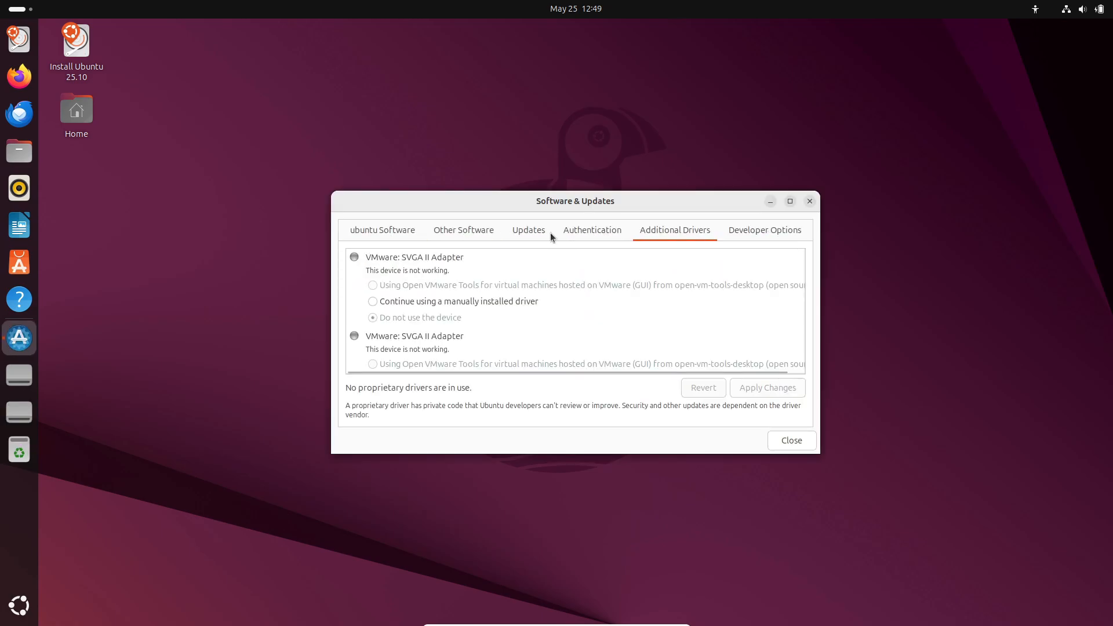
{"action": "left_click", "coordinate": [790, 439]}
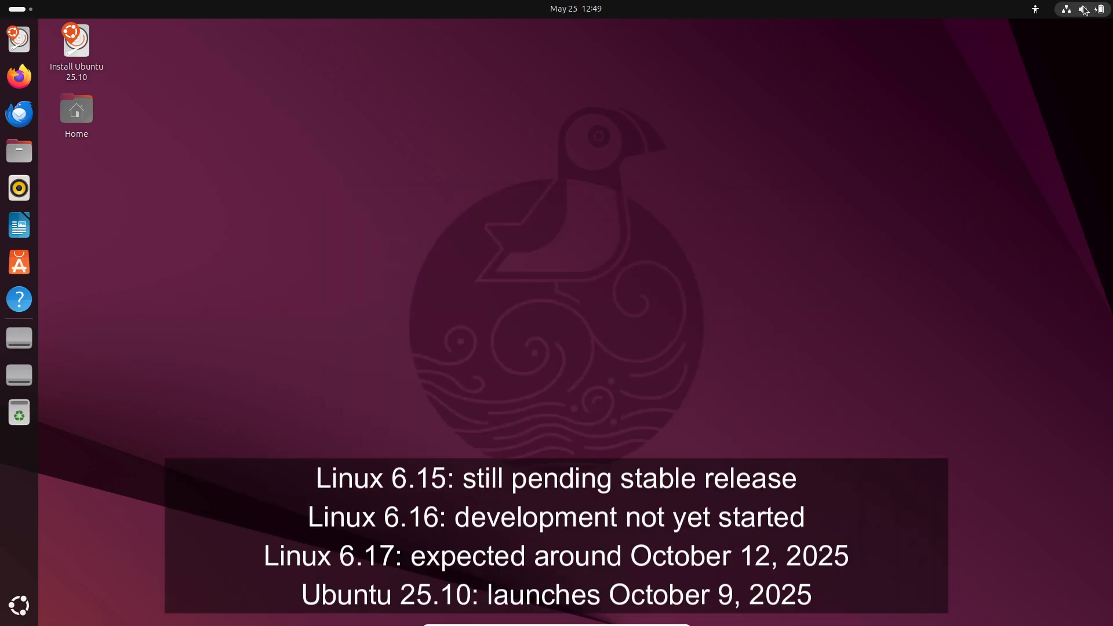
- Launch Text Editor from the app grid, then App Center from the dock
{"action": "left_click", "coordinate": [1082, 9]}
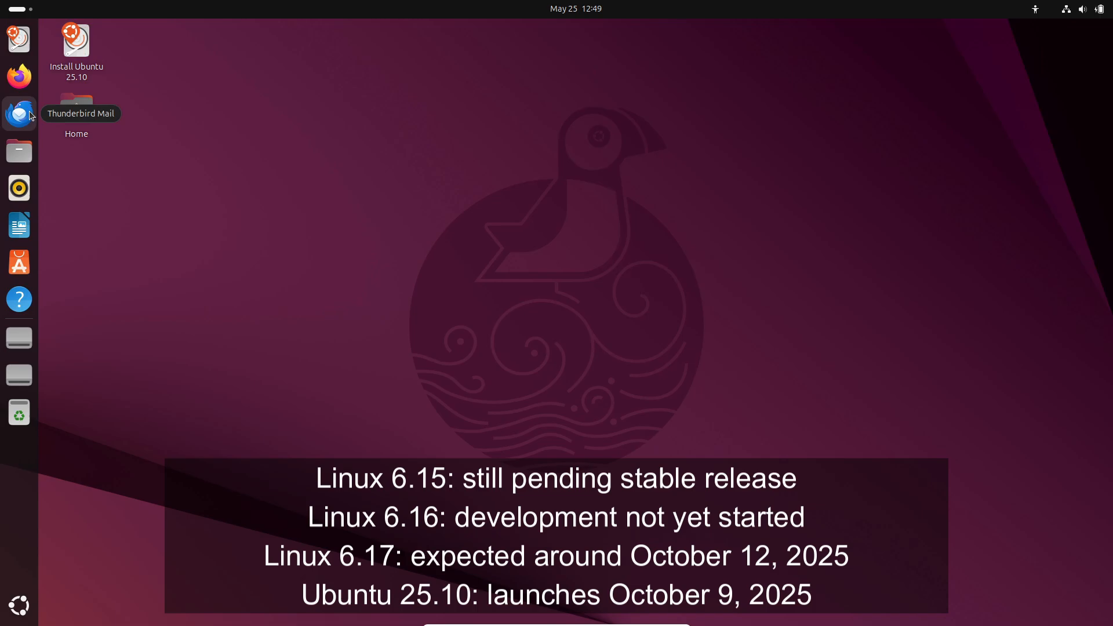
{"action": "mouse_move", "coordinate": [42, 600]}
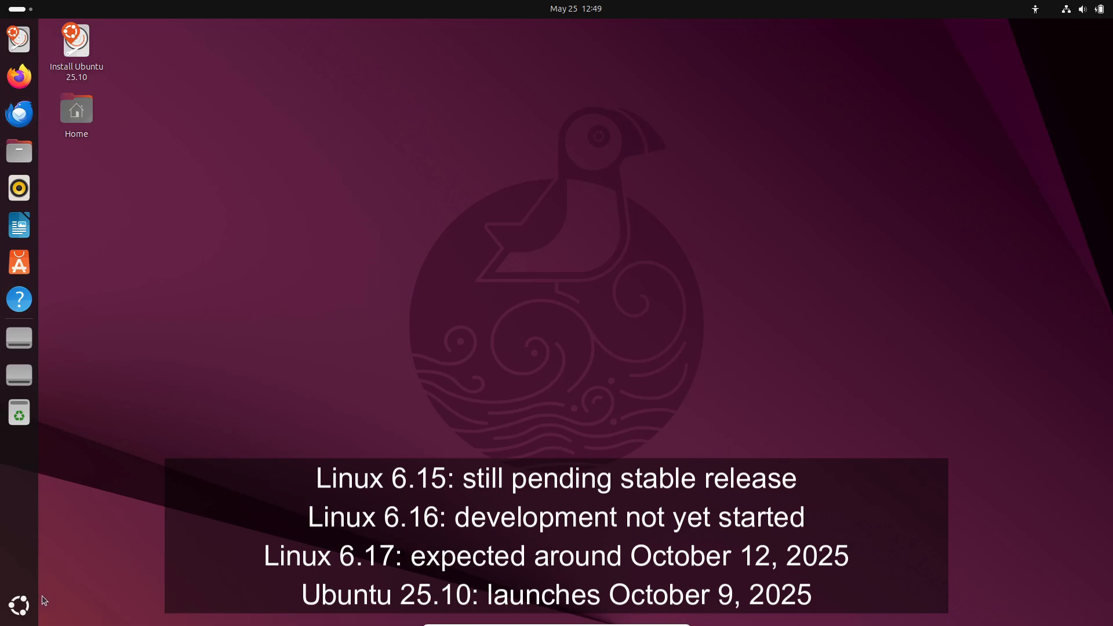
{"action": "left_click", "coordinate": [19, 604]}
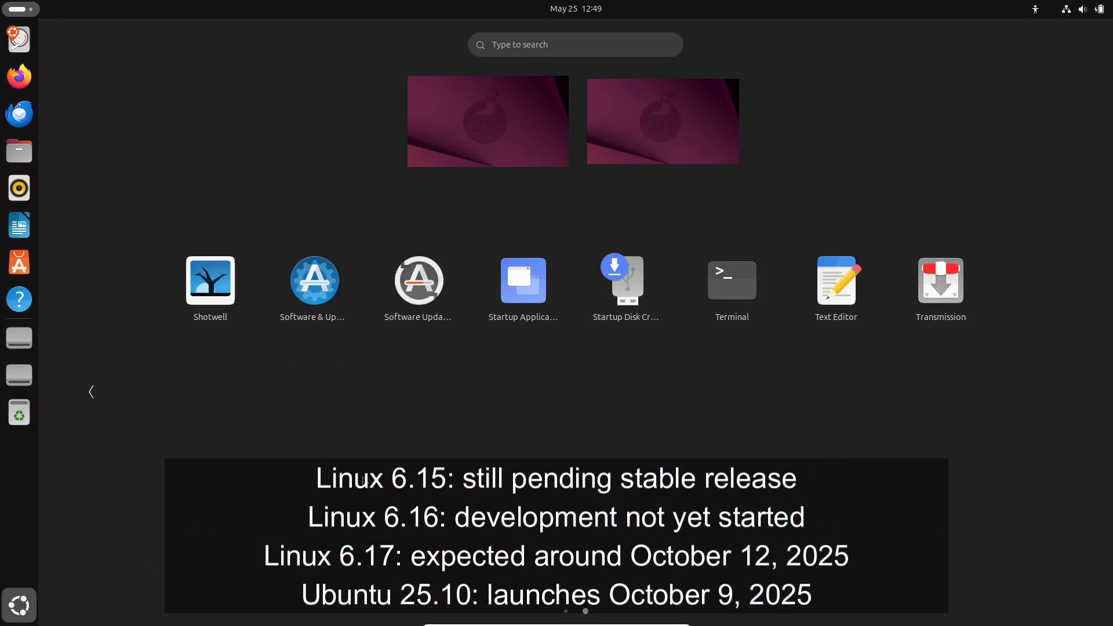
{"action": "left_click", "coordinate": [835, 279]}
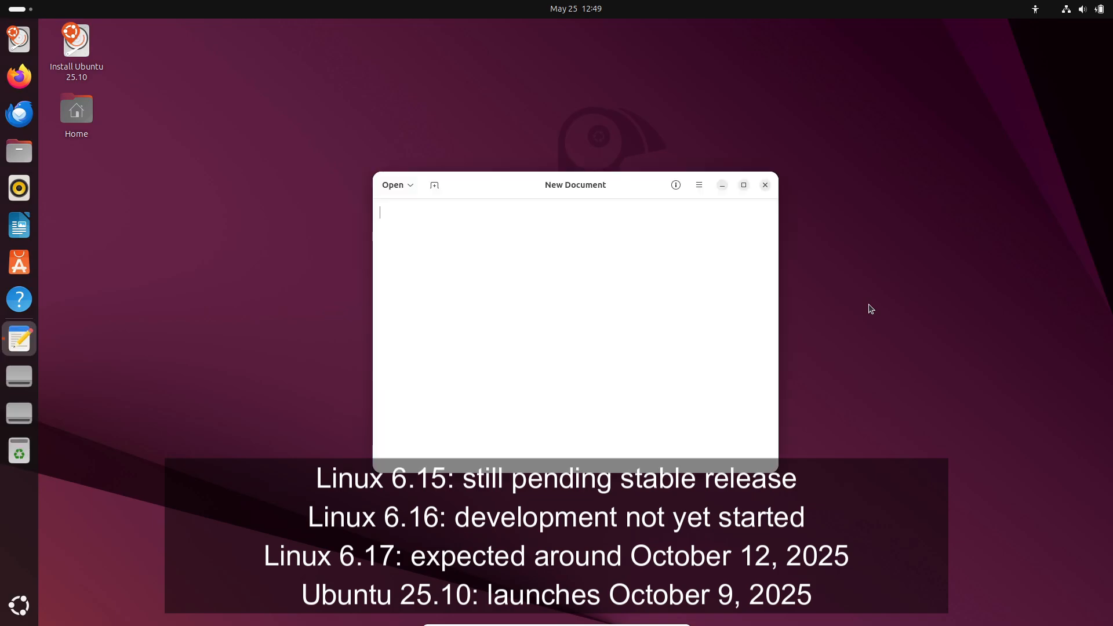
{"action": "left_click", "coordinate": [698, 185]}
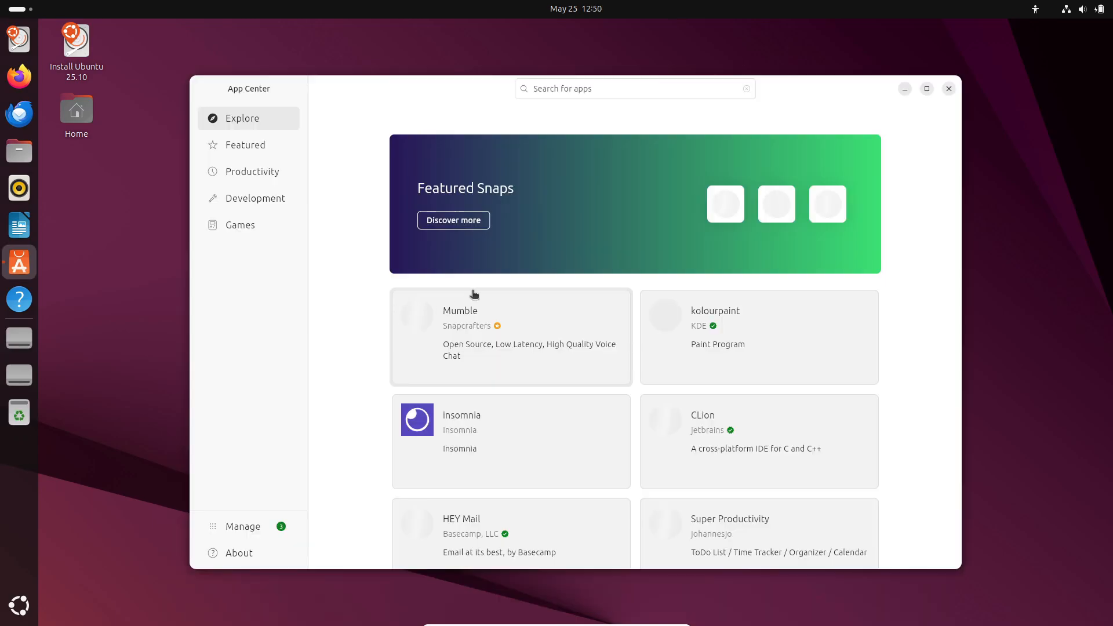
- Browse App Center's Featured, Productivity and Games pages
{"action": "scroll", "scroll_direction": "down", "scroll_amount": 3}
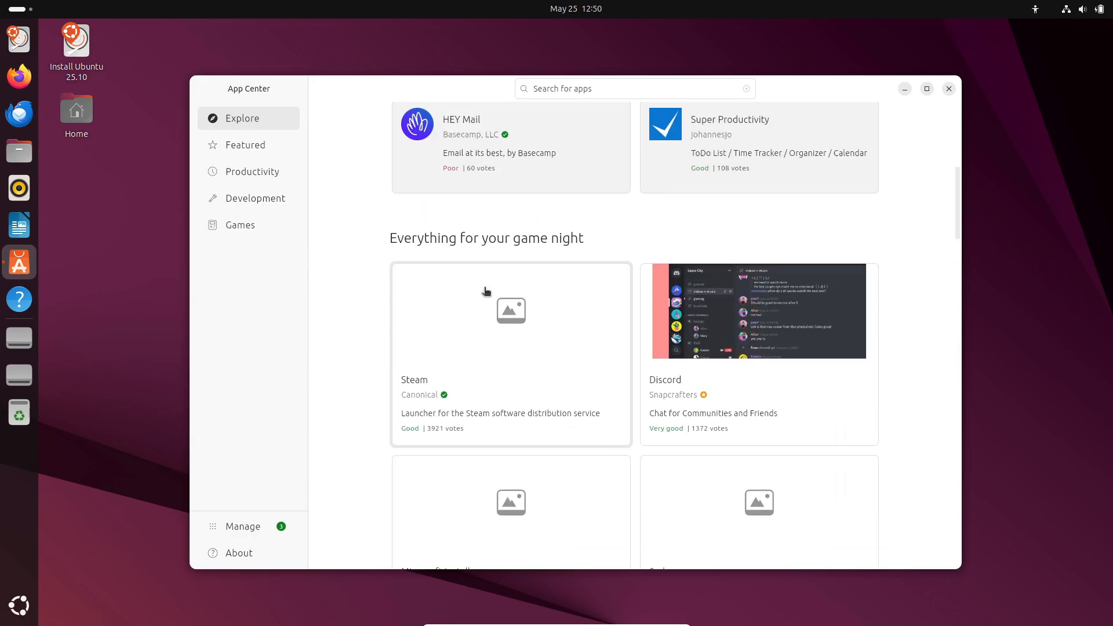
{"action": "left_click", "coordinate": [244, 145]}
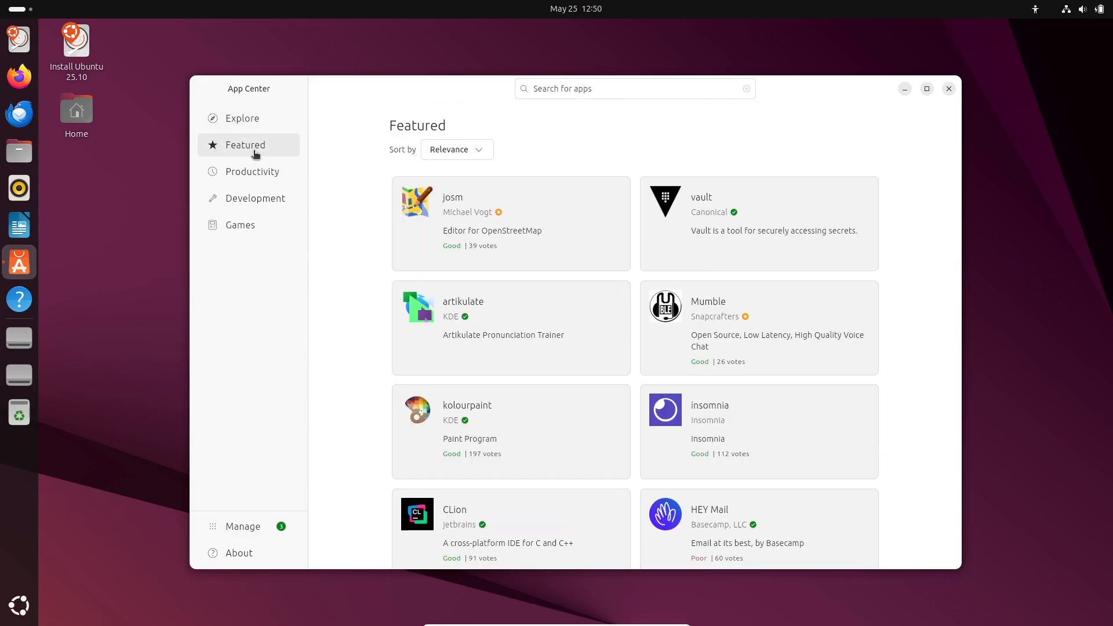
{"action": "left_click", "coordinate": [251, 171]}
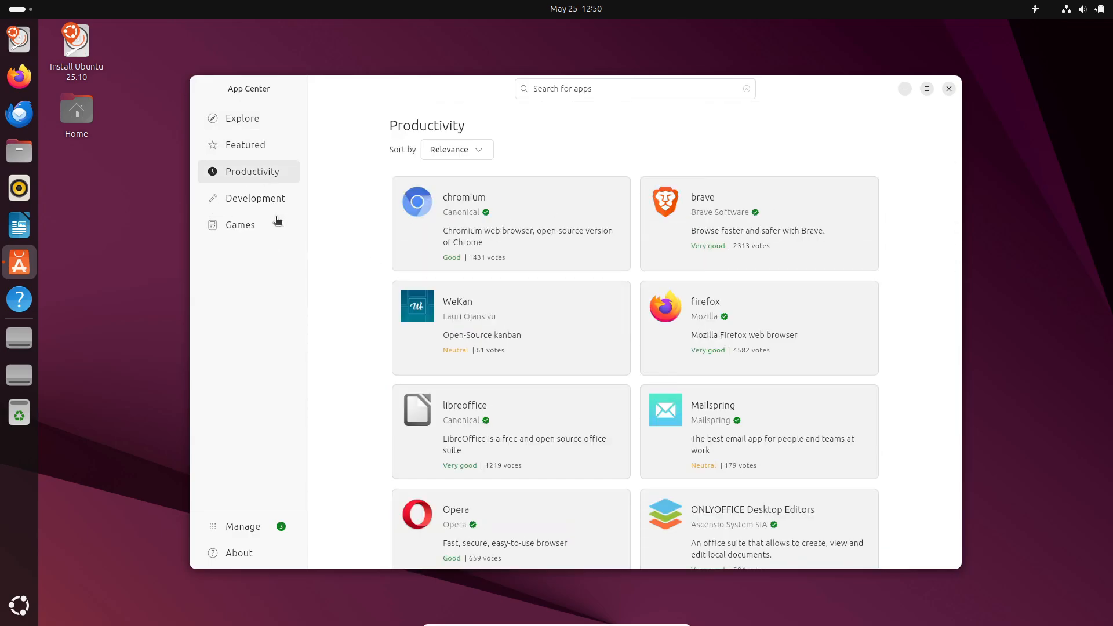
{"action": "left_click", "coordinate": [241, 225]}
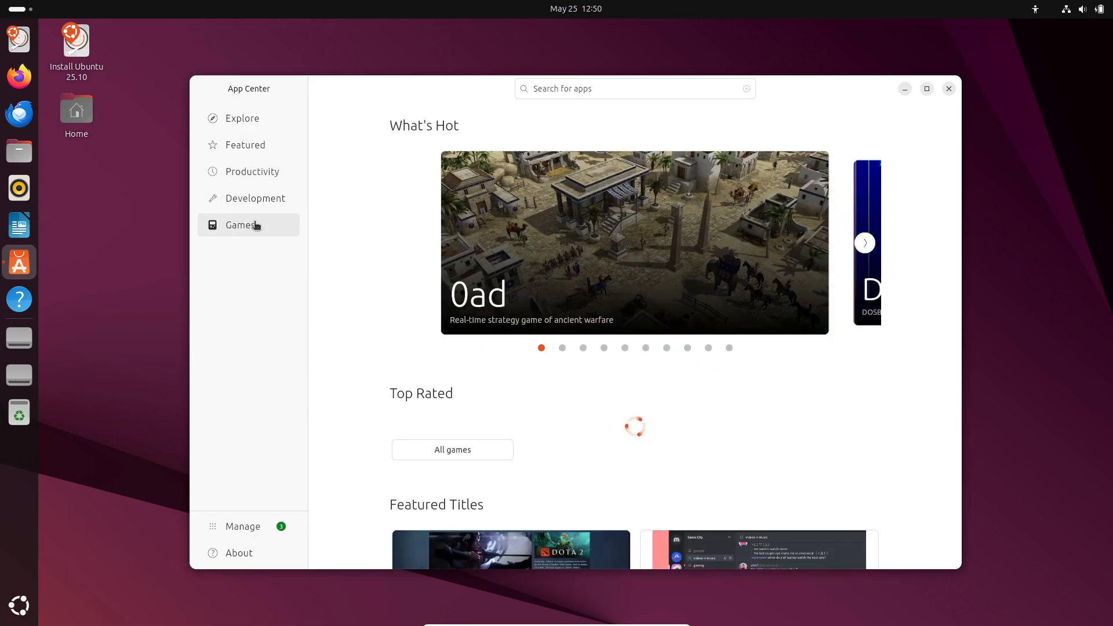
{"action": "scroll", "scroll_direction": "down", "scroll_amount": 3}
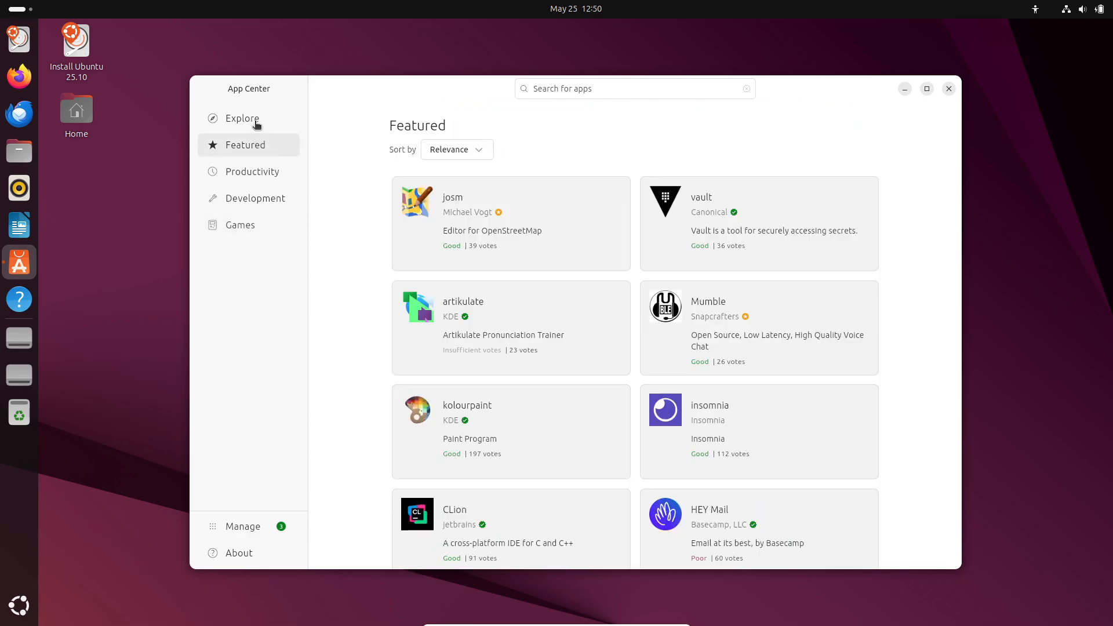
{"action": "left_click", "coordinate": [243, 118]}
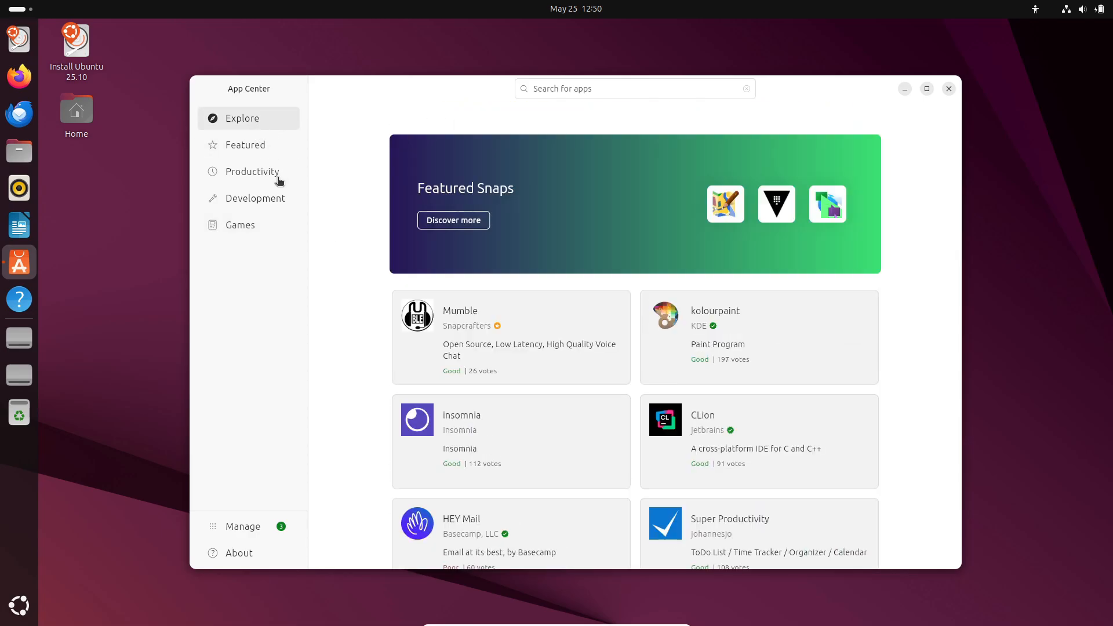
{"action": "left_click", "coordinate": [240, 224]}
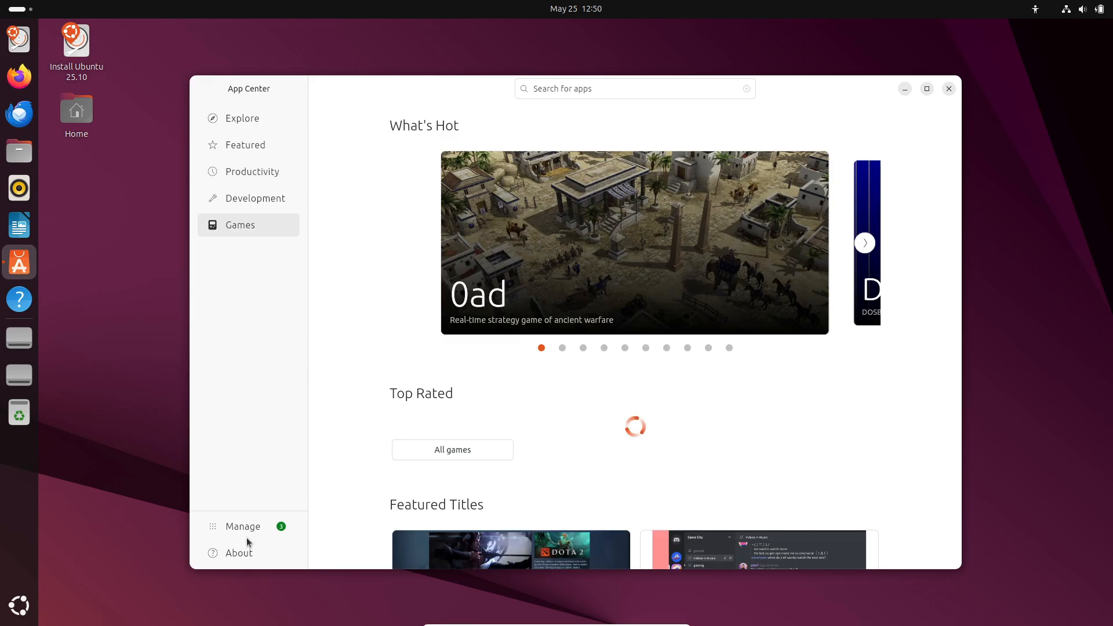
- View App Center's About page and the Books and Reference category, then close the store
{"action": "left_click", "coordinate": [242, 526]}
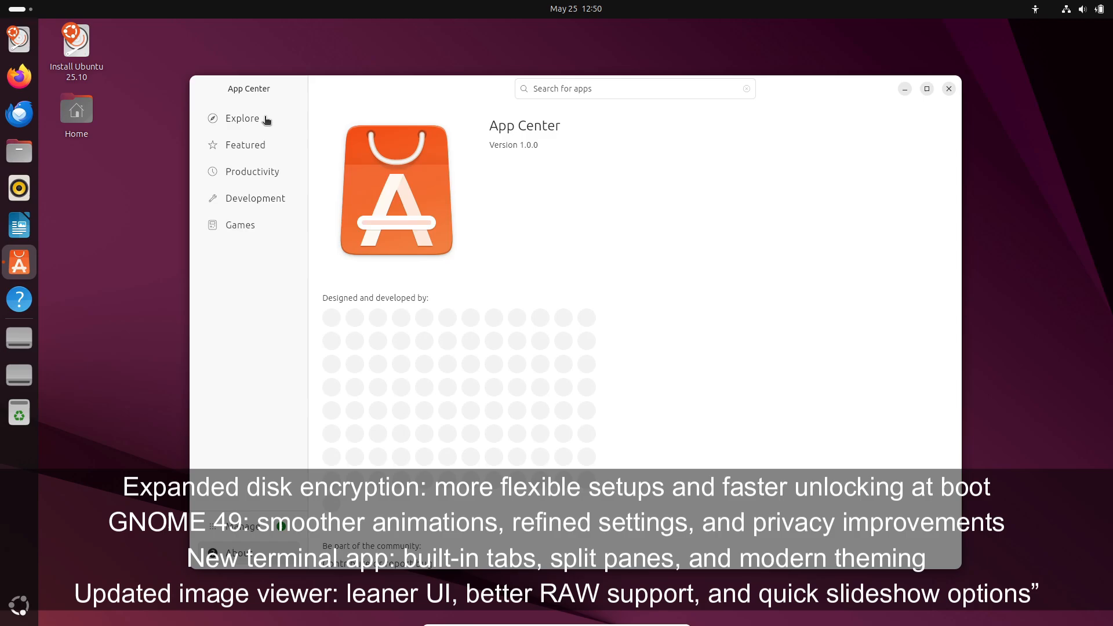
{"action": "left_click", "coordinate": [242, 119]}
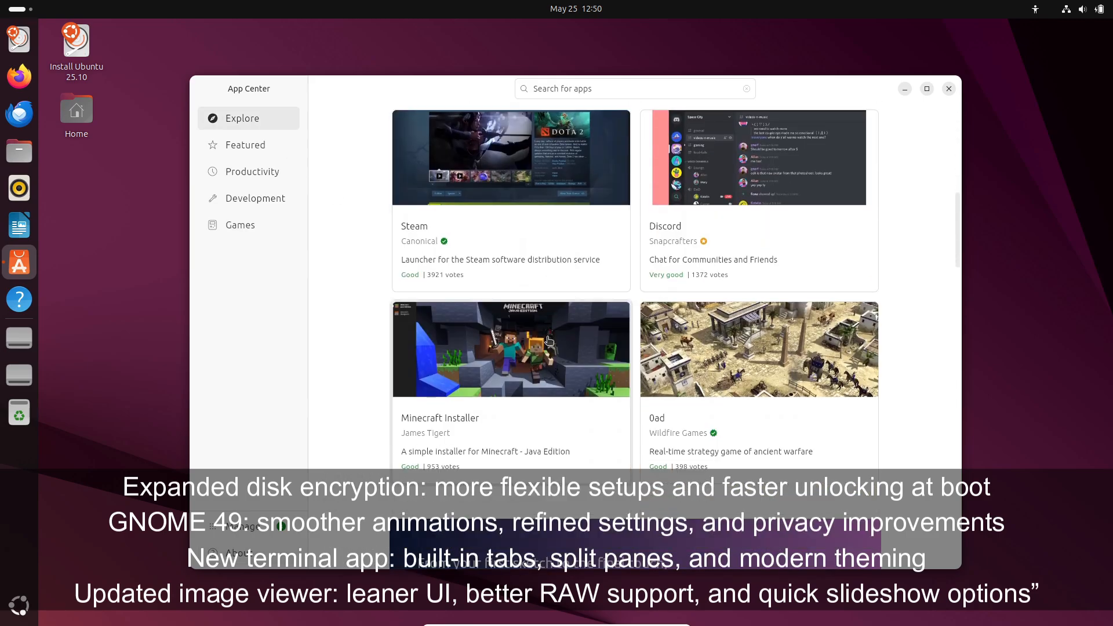
{"action": "scroll", "scroll_direction": "down", "scroll_amount": 3}
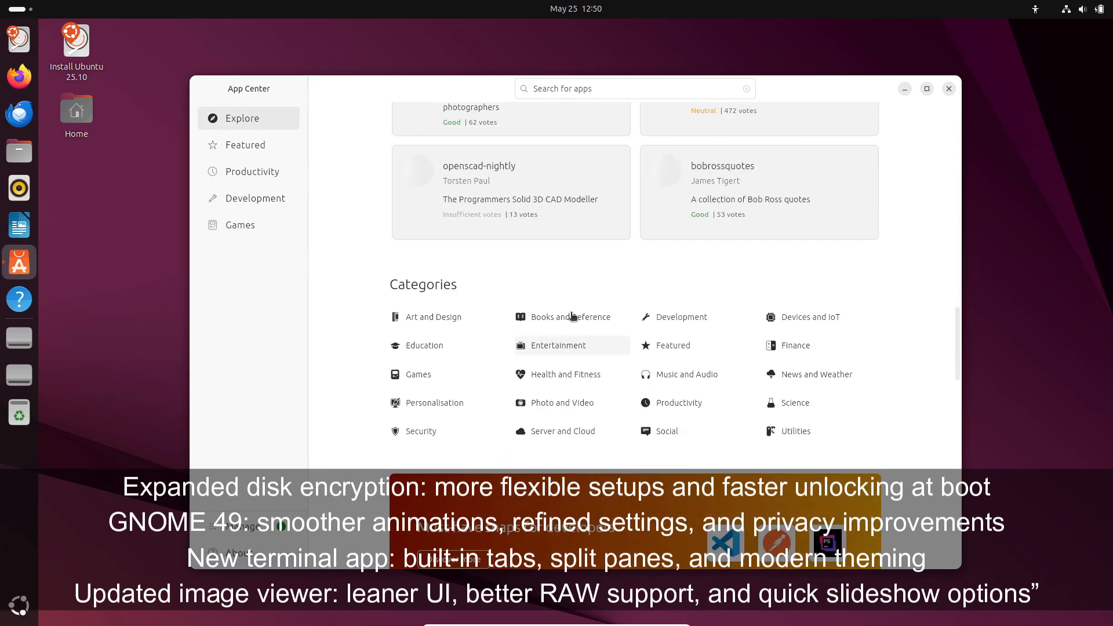
{"action": "left_click", "coordinate": [569, 317]}
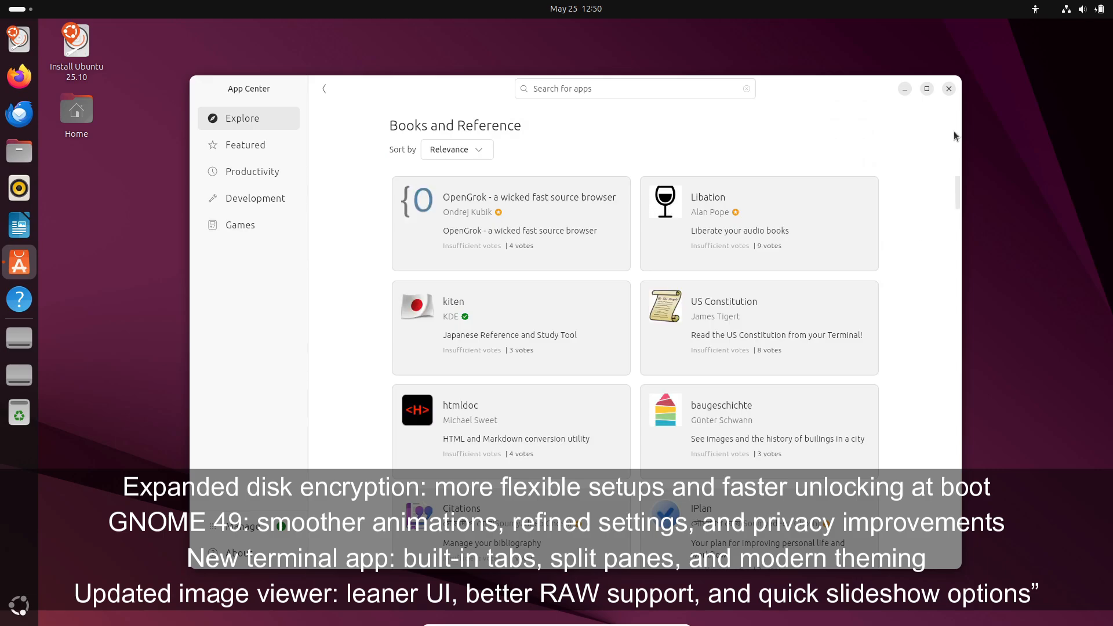
{"action": "left_click", "coordinate": [947, 88]}
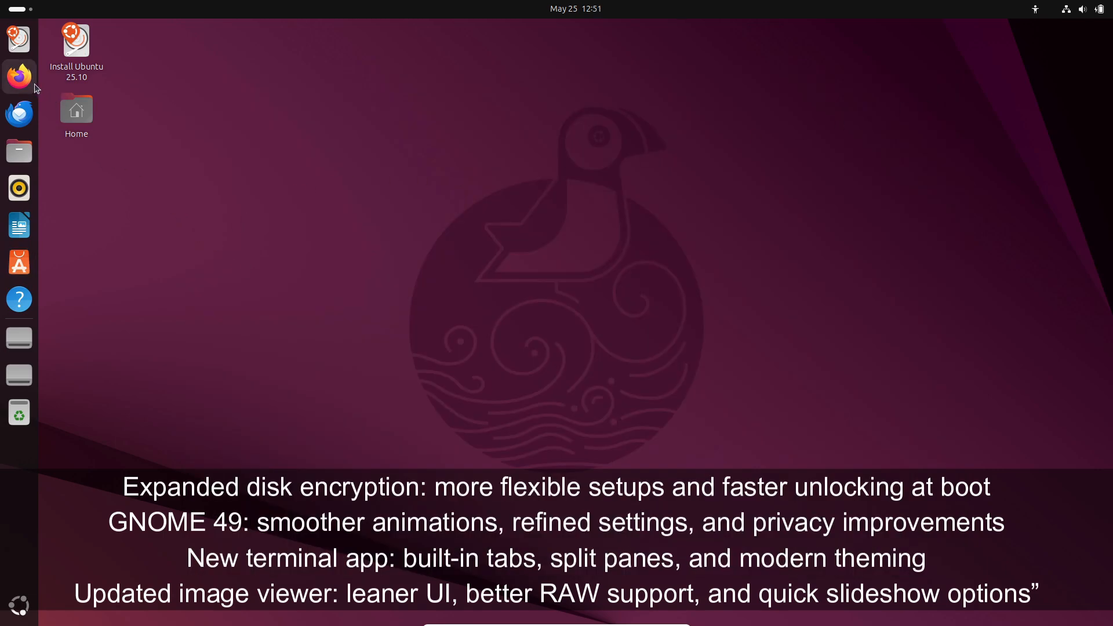
{"action": "mouse_move", "coordinate": [244, 149]}
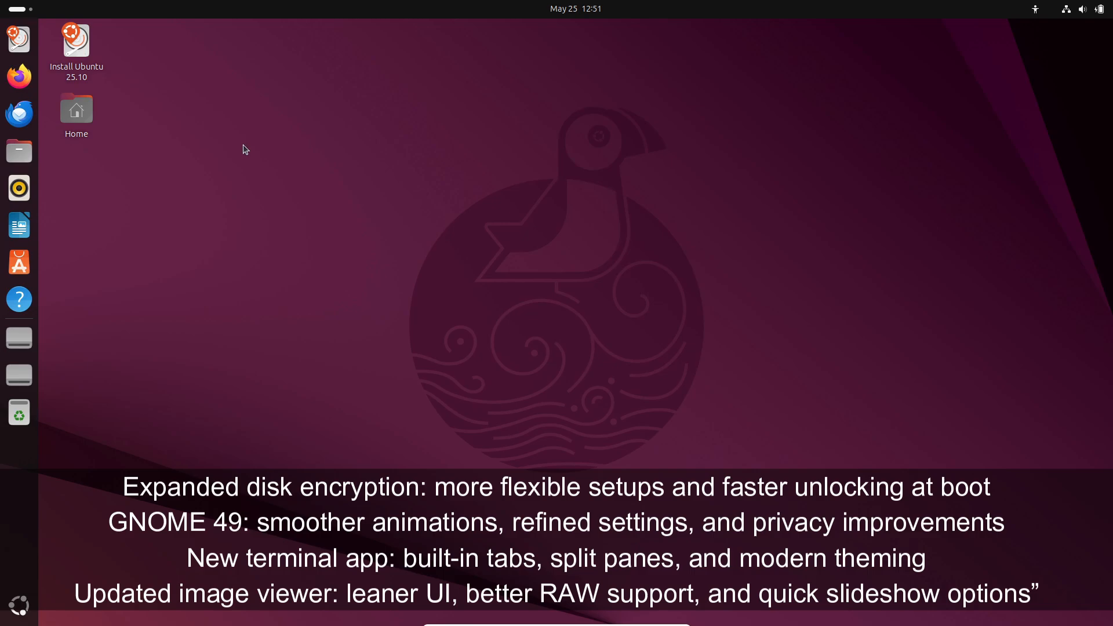
{"action": "mouse_move", "coordinate": [247, 149]}
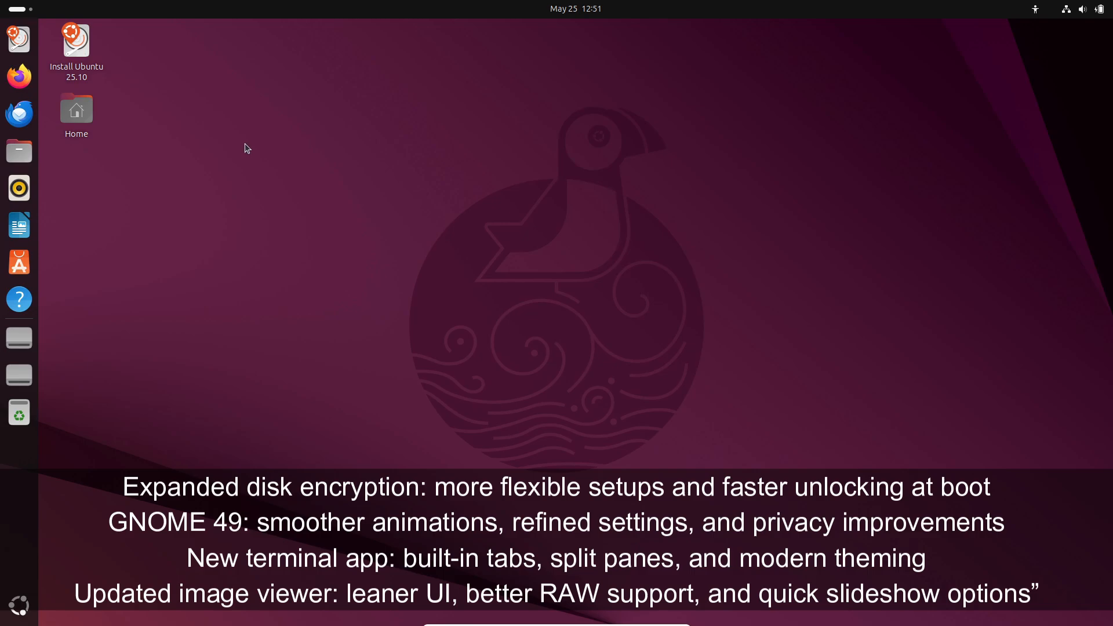
- Launch Firefox from the dock to reach its welcome page
{"action": "left_click", "coordinate": [18, 75]}
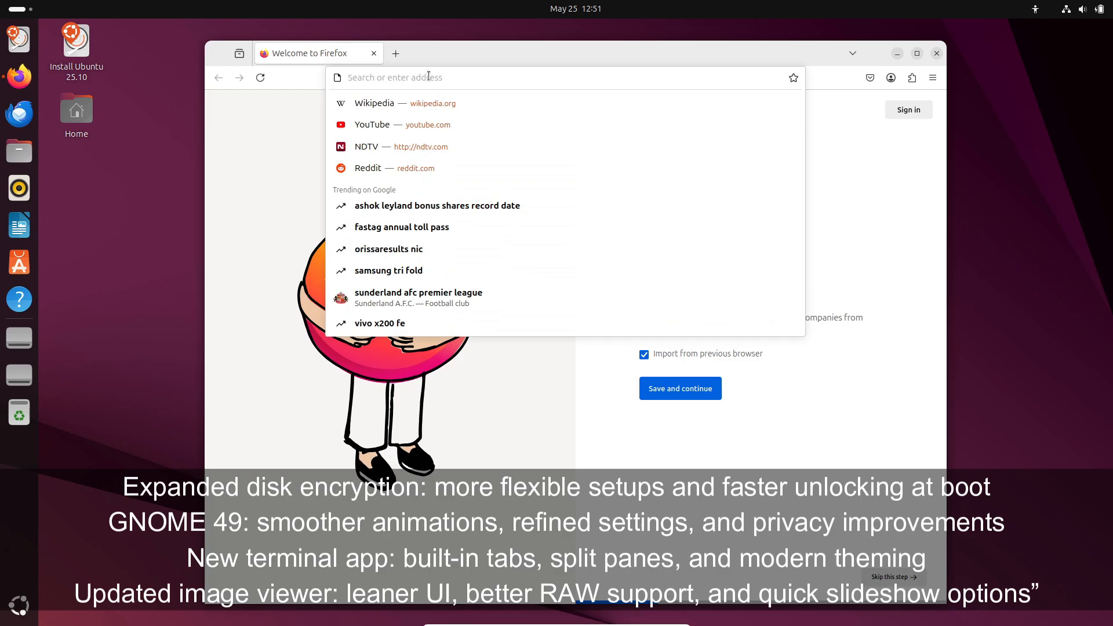
- Search Google for 'ubuntu daily build' via the address bar suggestion
{"action": "type", "text": "ubuntu dail"}
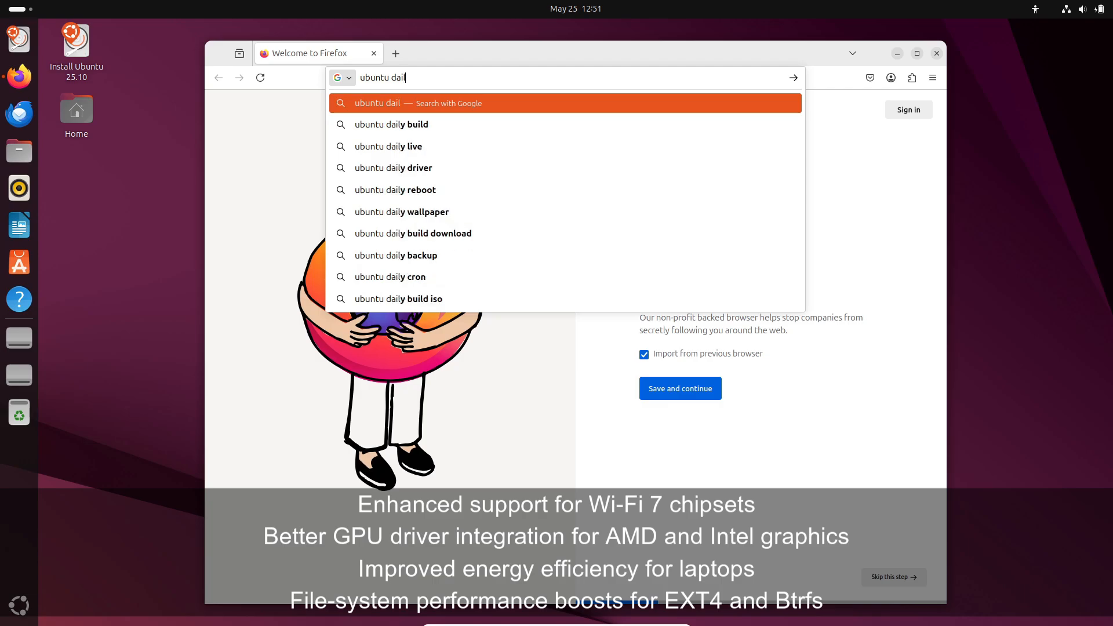
{"action": "left_click", "coordinate": [392, 124]}
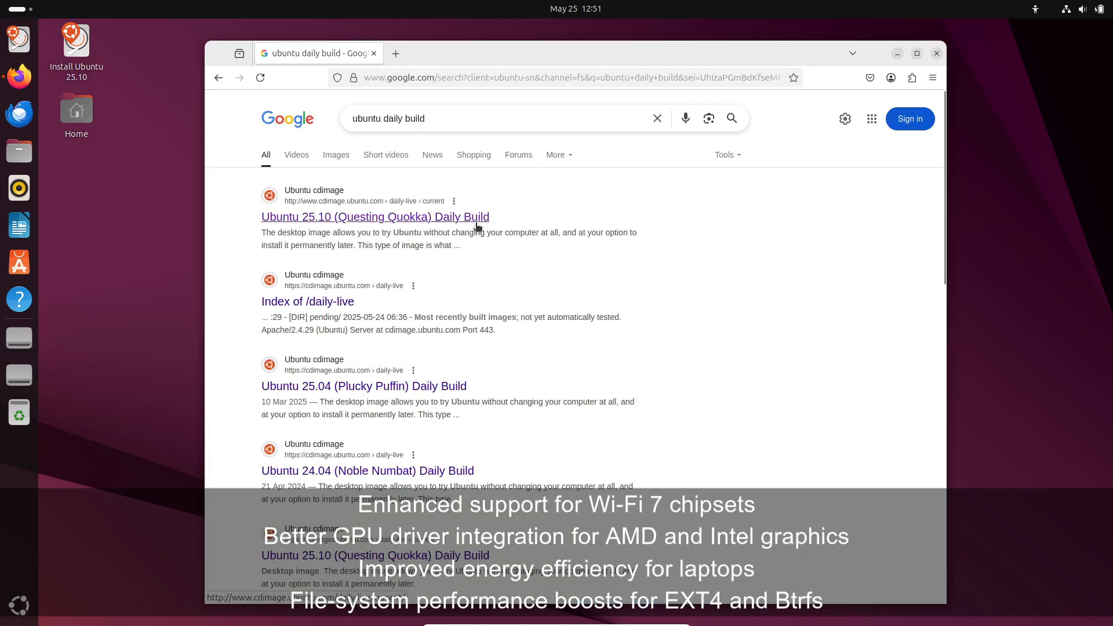
- Open the Ubuntu 25.10 Daily Build page, start the 64-bit desktop ISO download, then quit Firefox
{"action": "left_click", "coordinate": [375, 216]}
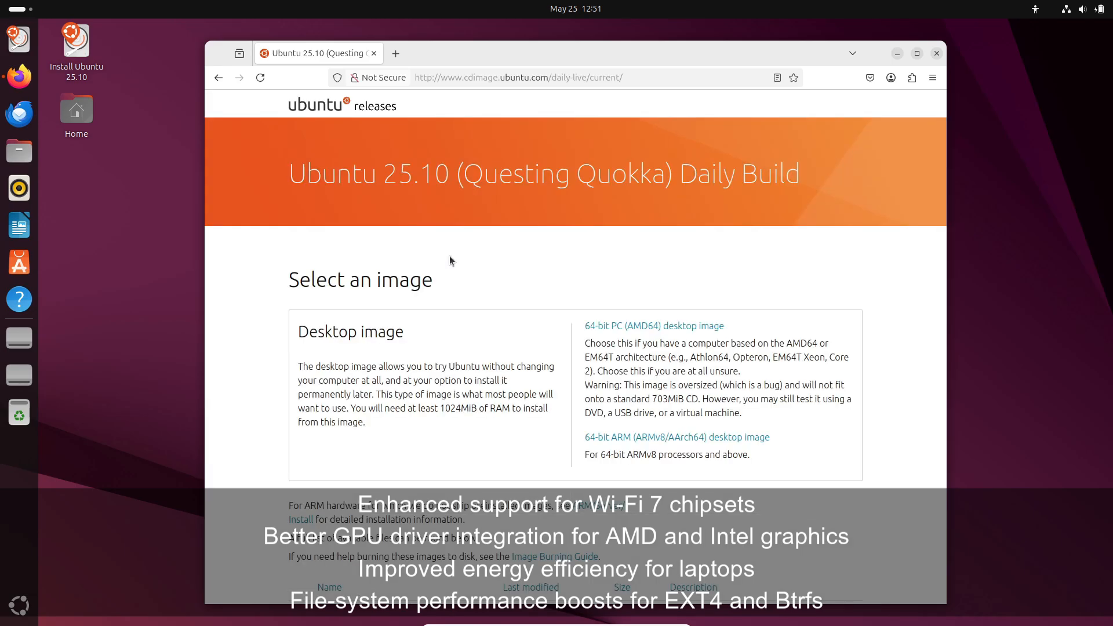
{"action": "mouse_move", "coordinate": [653, 326]}
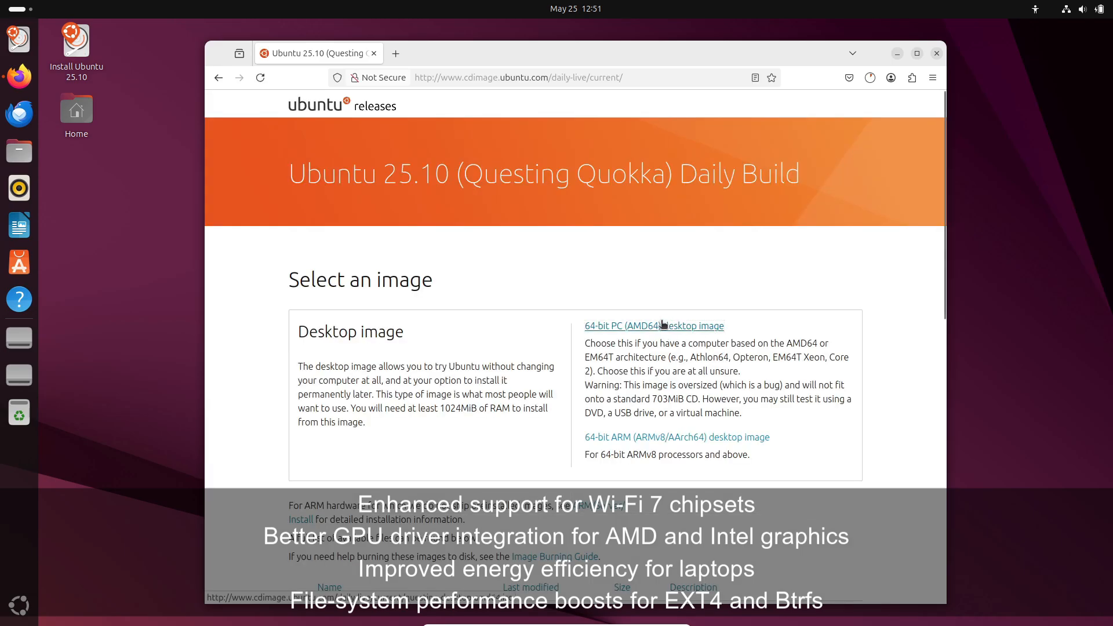
{"action": "left_click", "coordinate": [652, 325]}
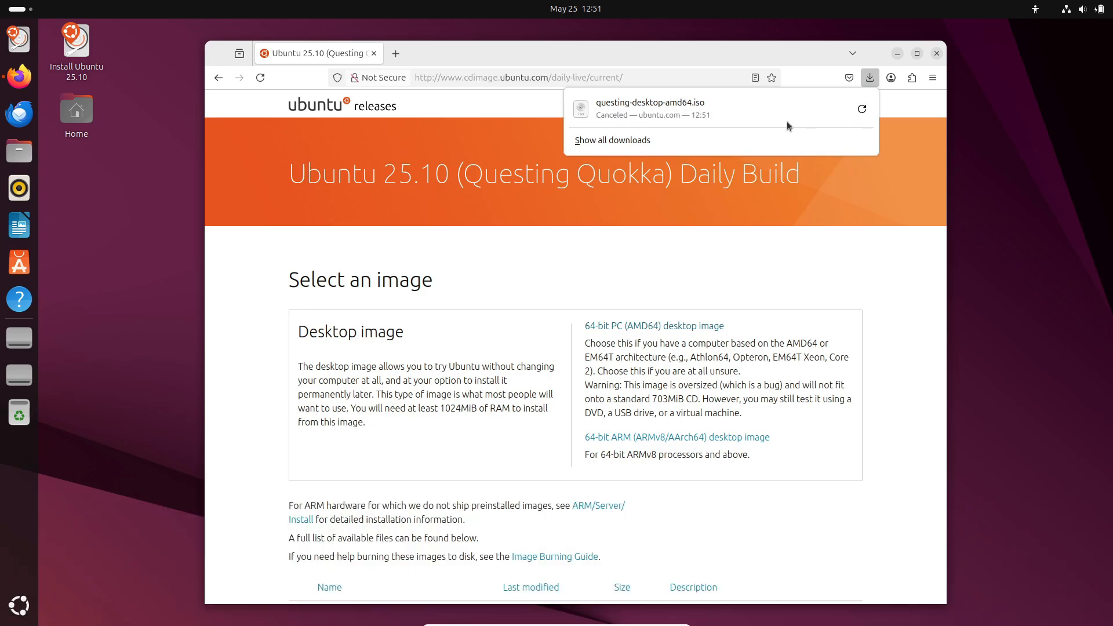
{"action": "left_click", "coordinate": [872, 203]}
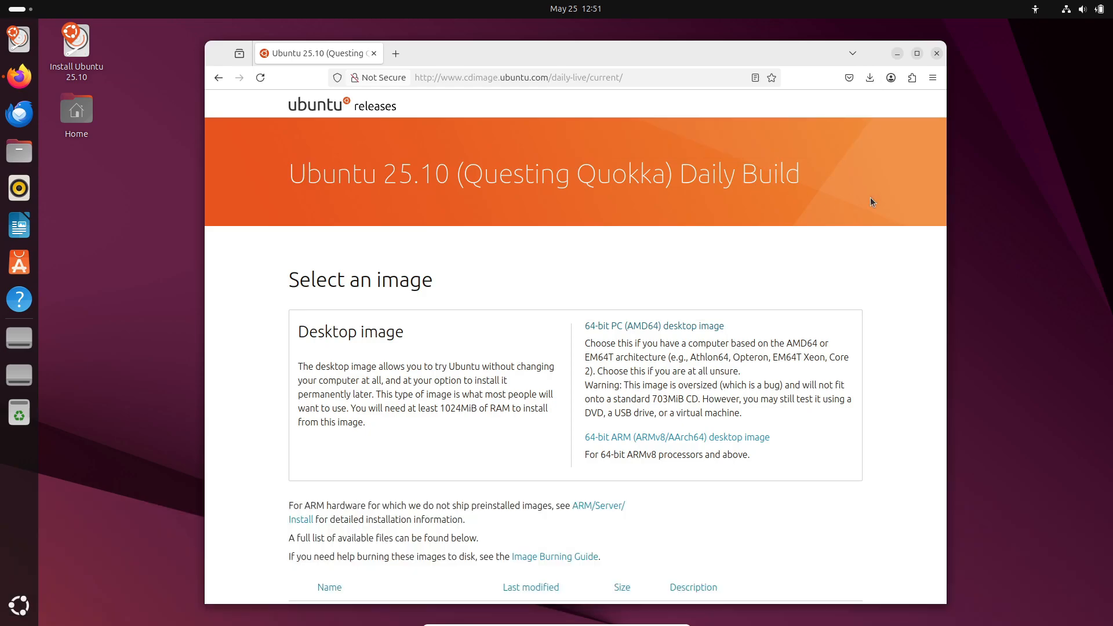
{"action": "left_click", "coordinate": [931, 77]}
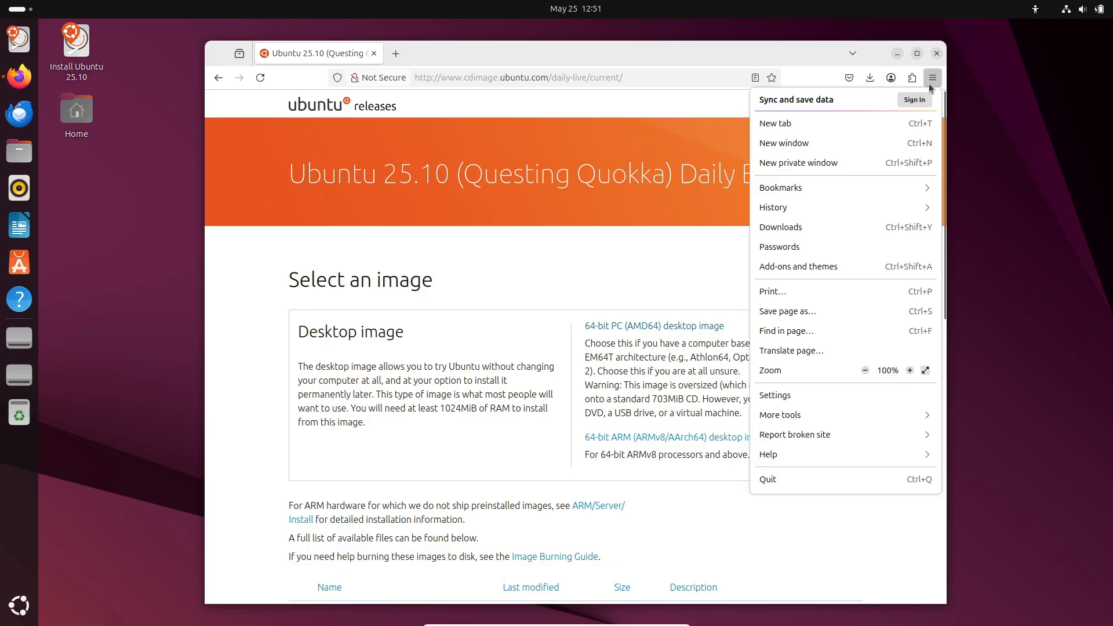
{"action": "left_click", "coordinate": [768, 454]}
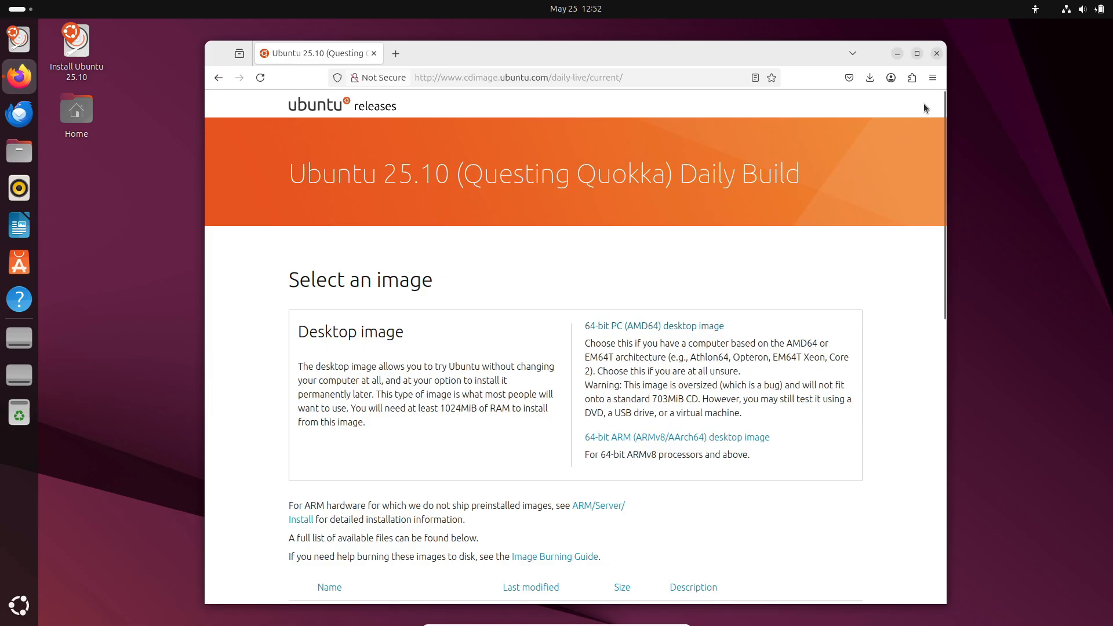
{"action": "left_click", "coordinate": [935, 53]}
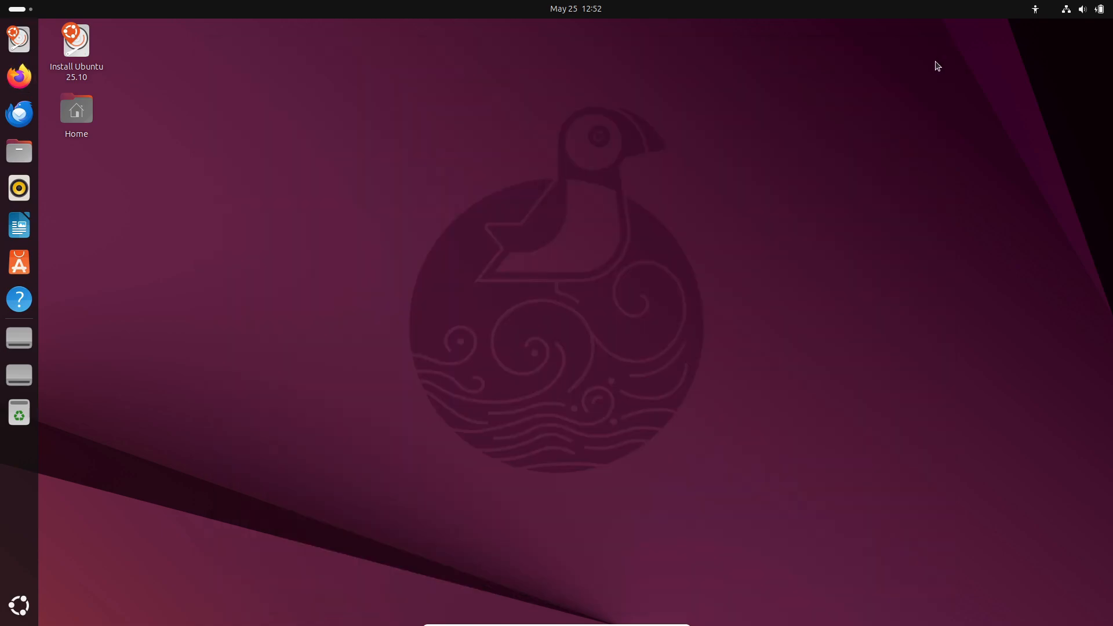
{"action": "mouse_move", "coordinate": [936, 73]}
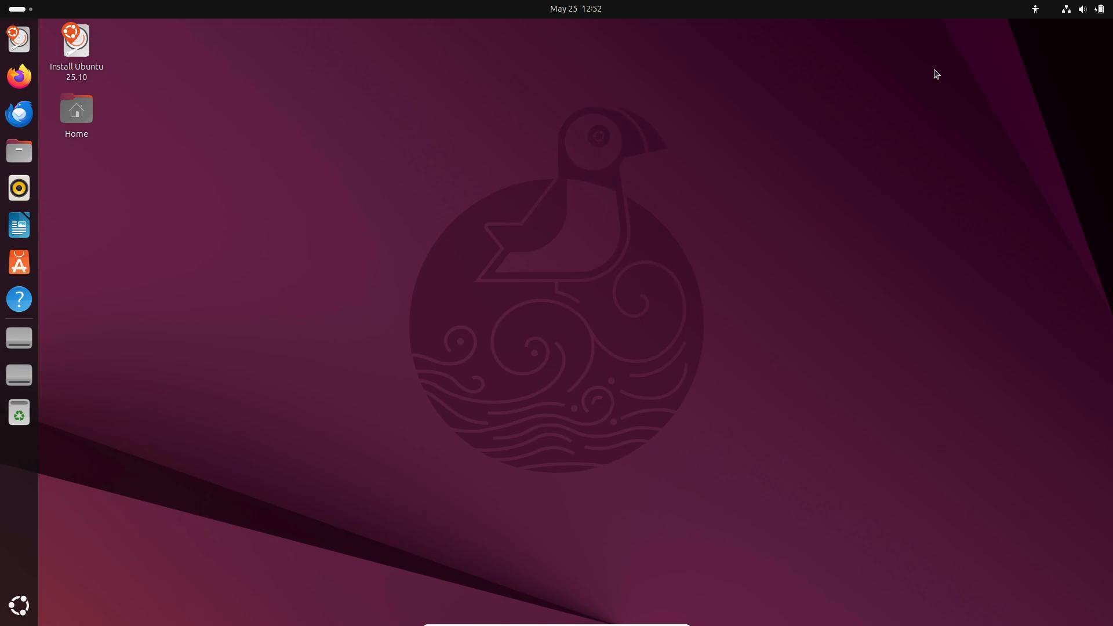
{"action": "mouse_move", "coordinate": [930, 79]}
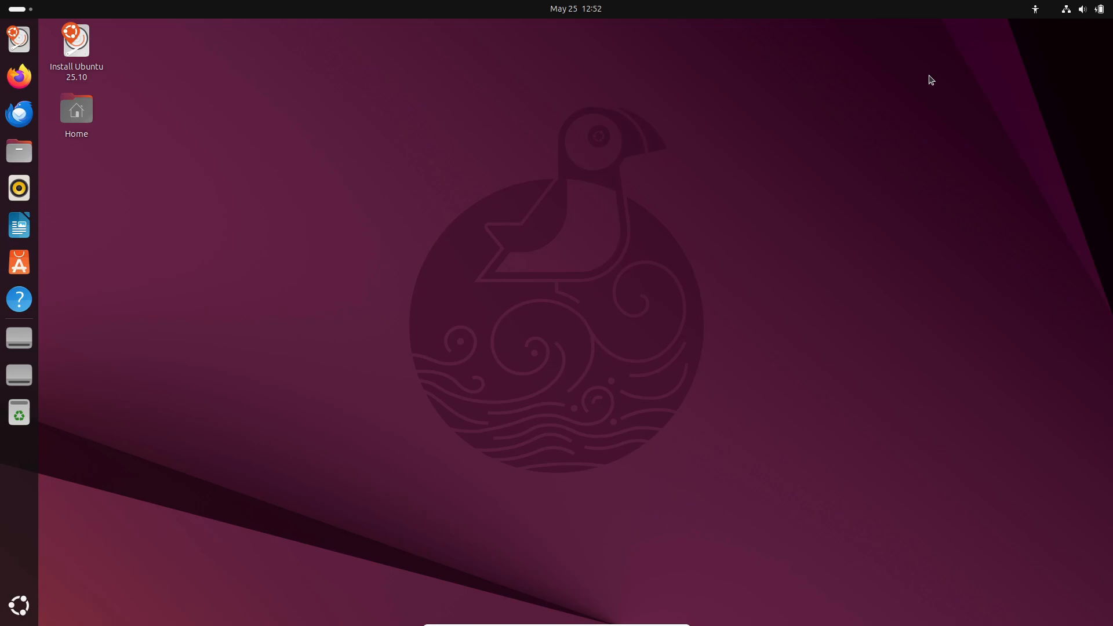
{"action": "mouse_move", "coordinate": [528, 111]}
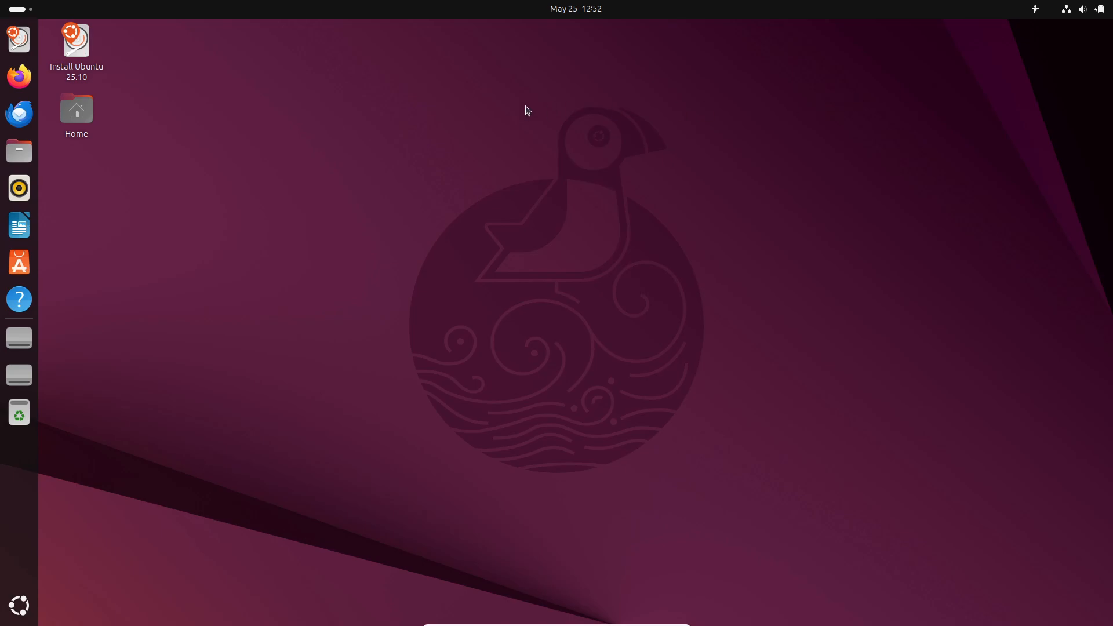
- Show the full app grid and page to its second page
{"action": "left_click", "coordinate": [18, 604]}
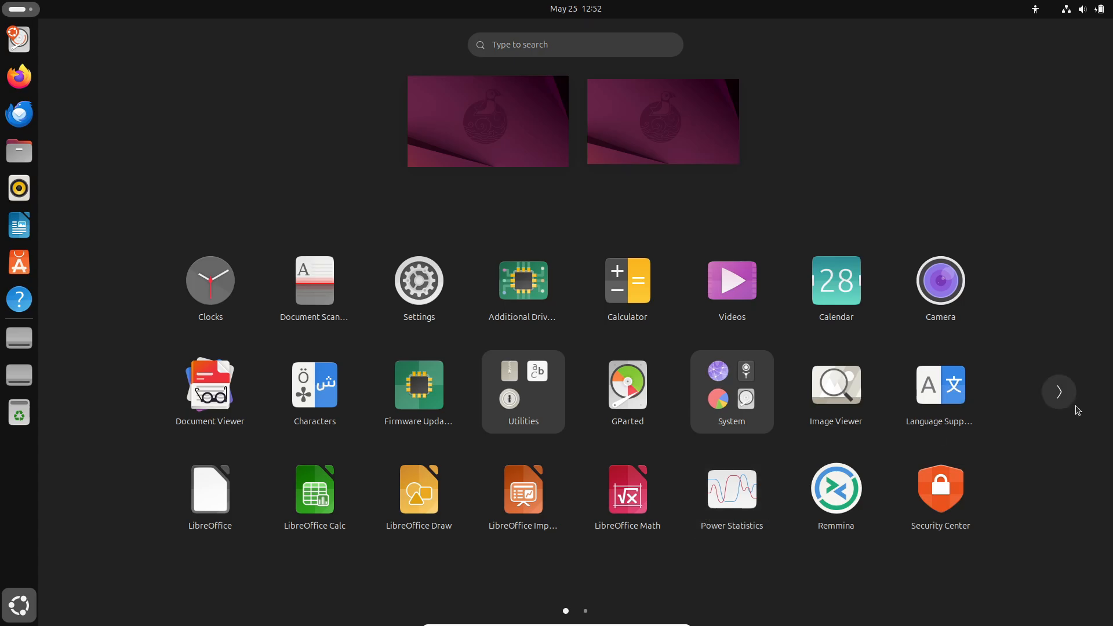
{"action": "left_click", "coordinate": [1058, 391]}
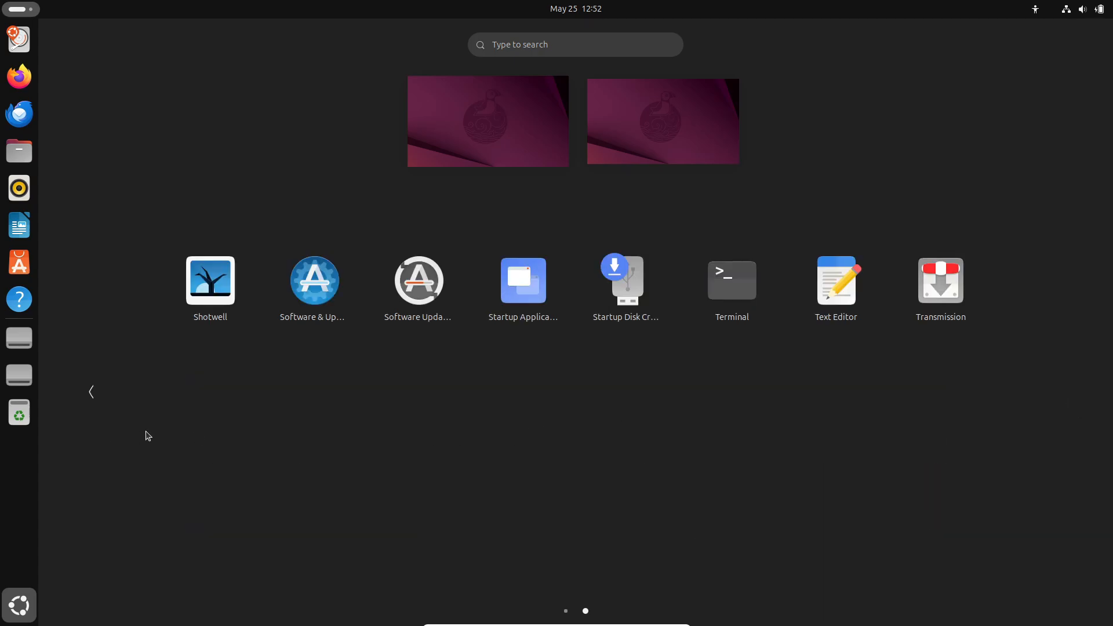